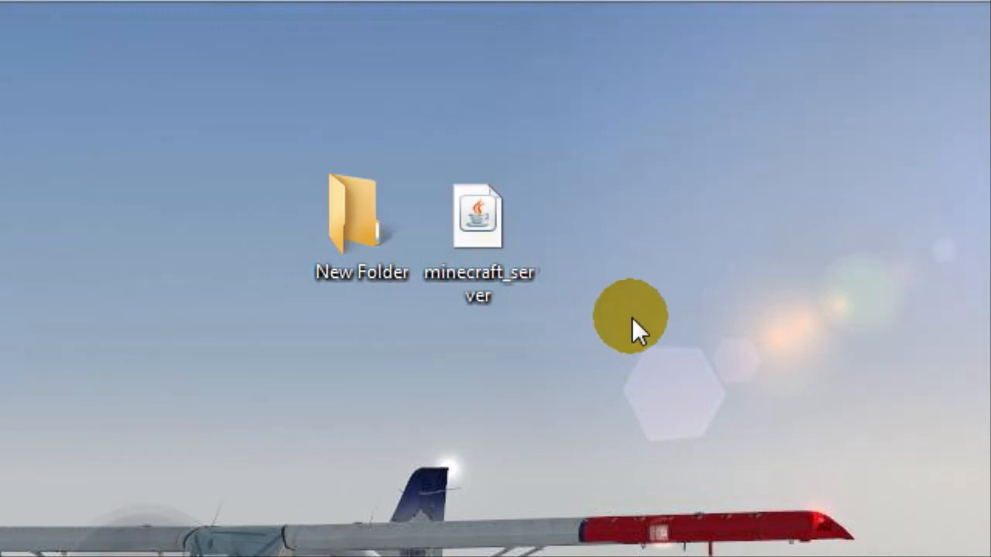
- Select the minecraft_server file on the desktop and drop it into New Folder
{"action": "left_click_drag", "start_coordinate": [635, 325], "coordinate": [426, 100]}
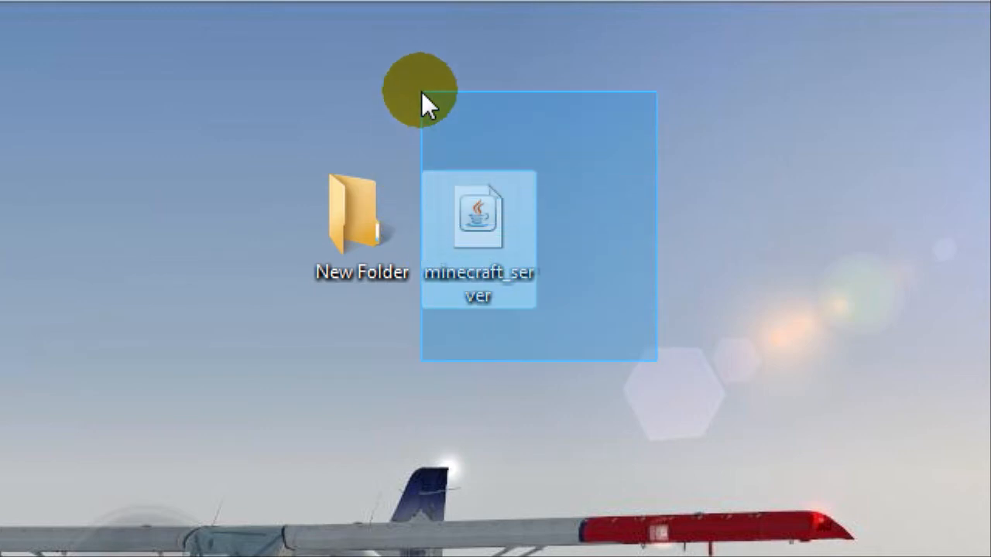
{"action": "left_click_drag", "start_coordinate": [430, 105], "coordinate": [406, 175]}
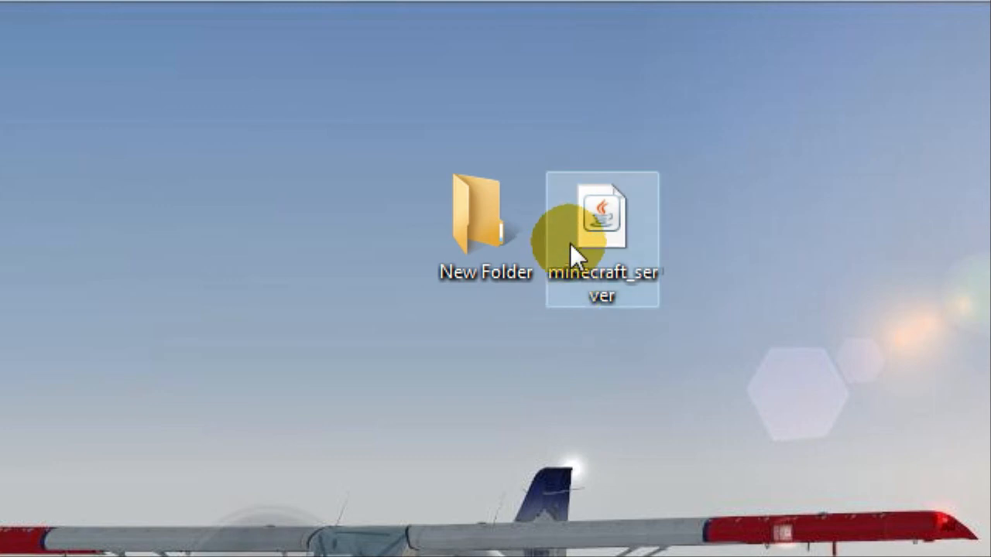
{"action": "left_click", "coordinate": [487, 225]}
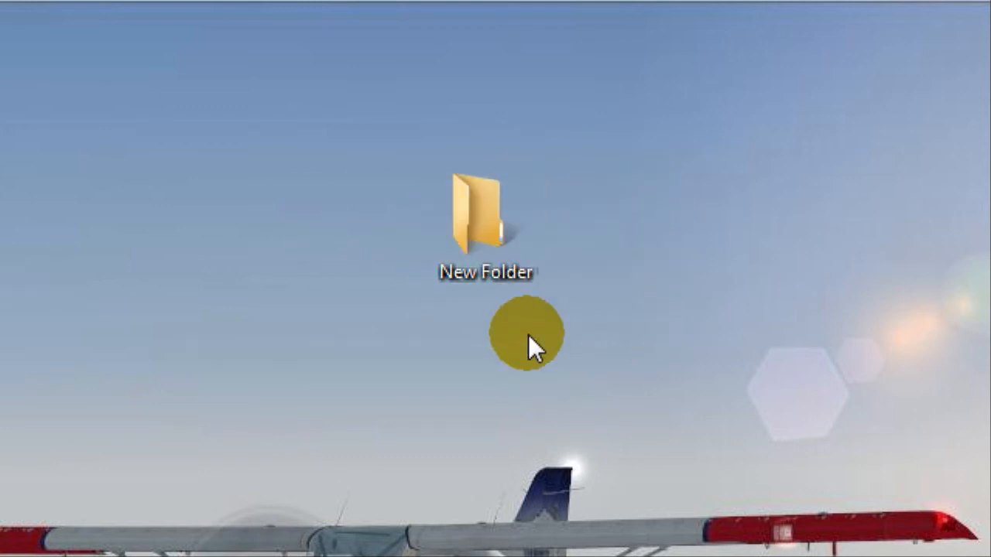
- Open New Folder and launch minecraft_server.jar to start the server GUI
{"action": "double_click", "coordinate": [486, 217]}
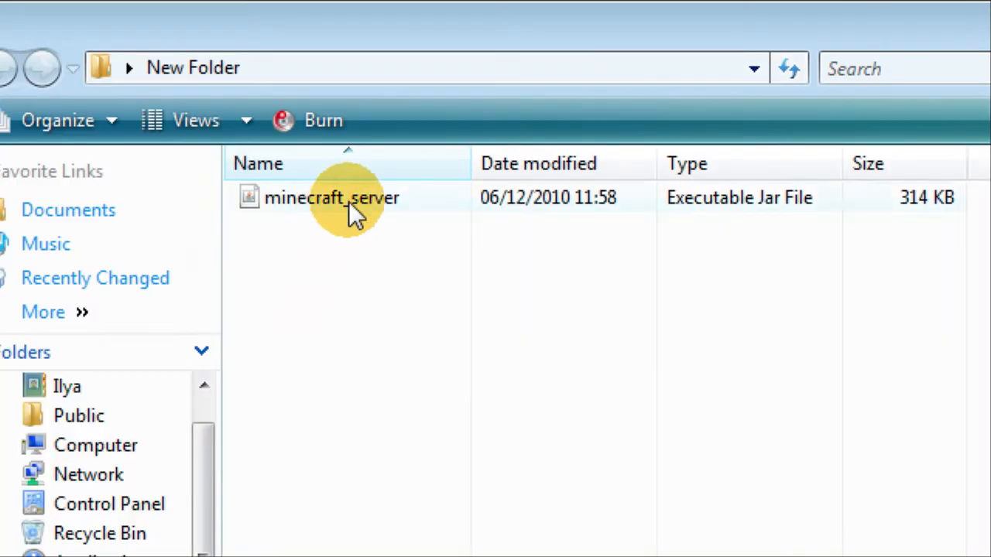
{"action": "left_click", "coordinate": [333, 198]}
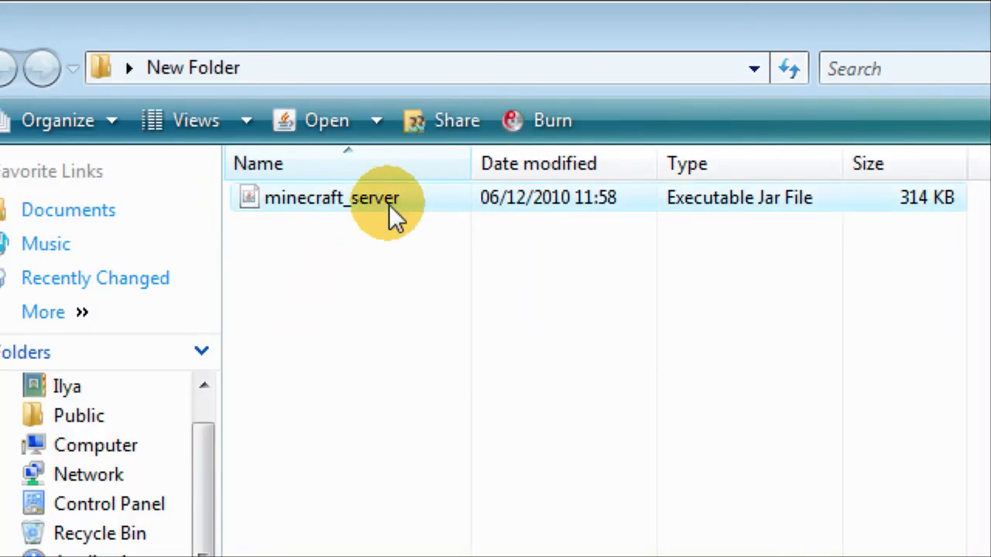
{"action": "double_click", "coordinate": [332, 198]}
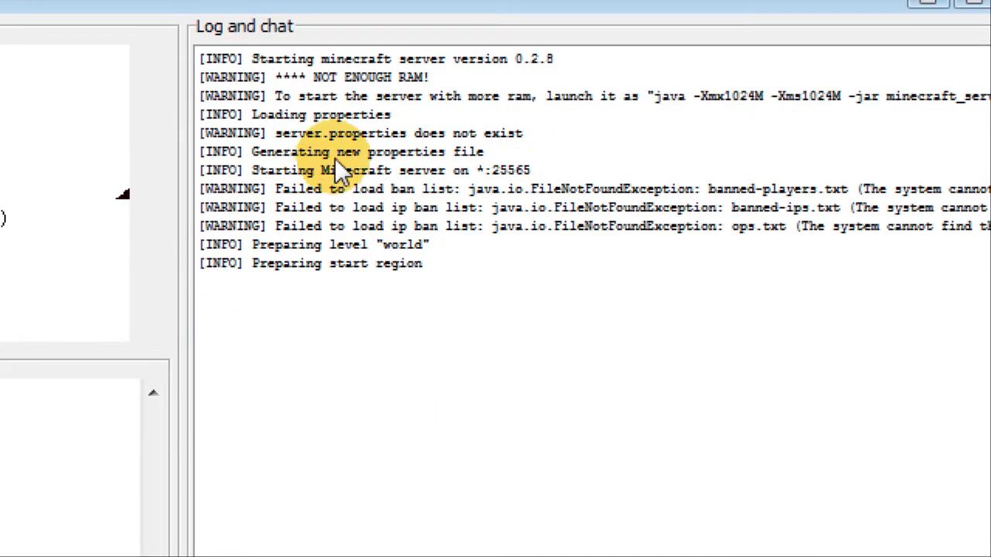
{"action": "mouse_move", "coordinate": [325, 101]}
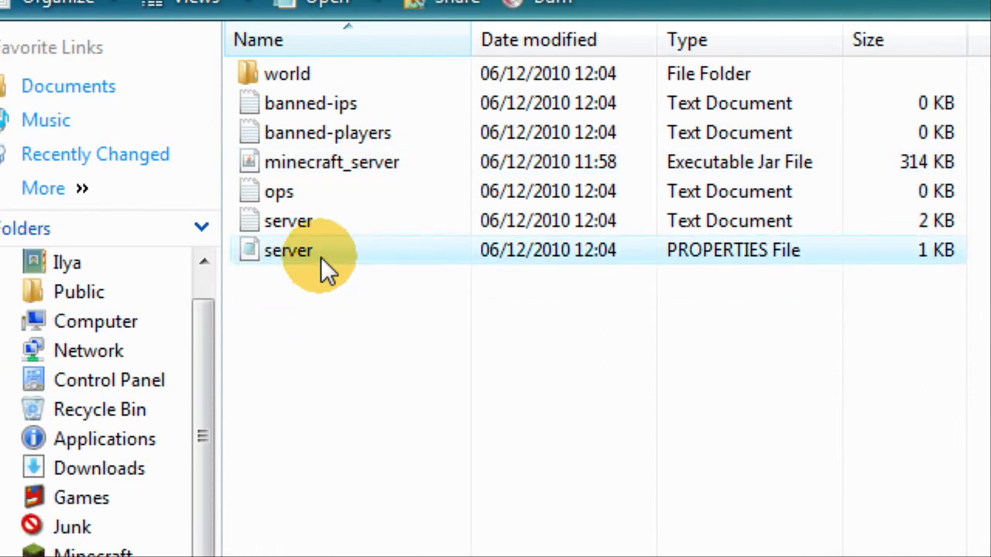
- Open server.properties in Notepad and inspect the server-port=25565 value
{"action": "double_click", "coordinate": [288, 250]}
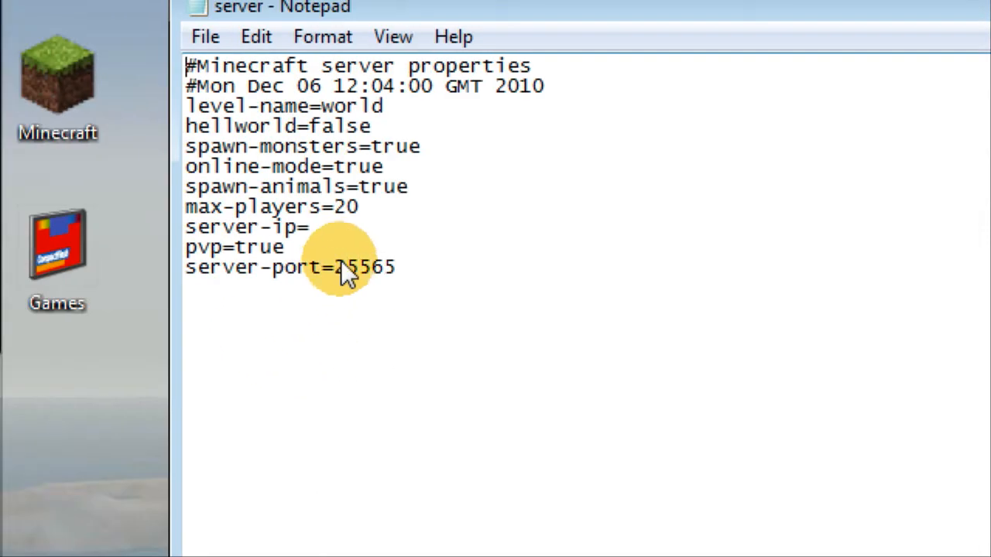
{"action": "double_click", "coordinate": [364, 267]}
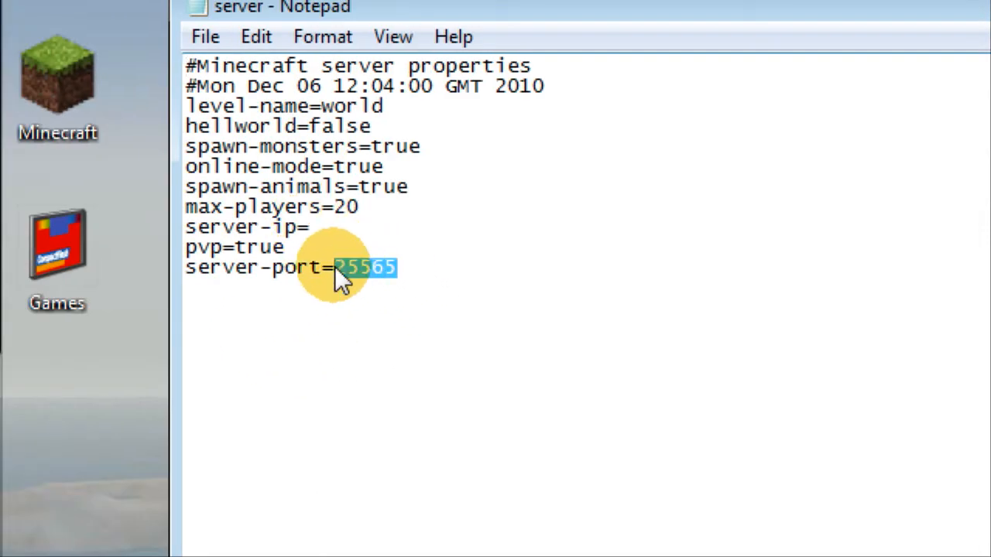
{"action": "left_click", "coordinate": [286, 248]}
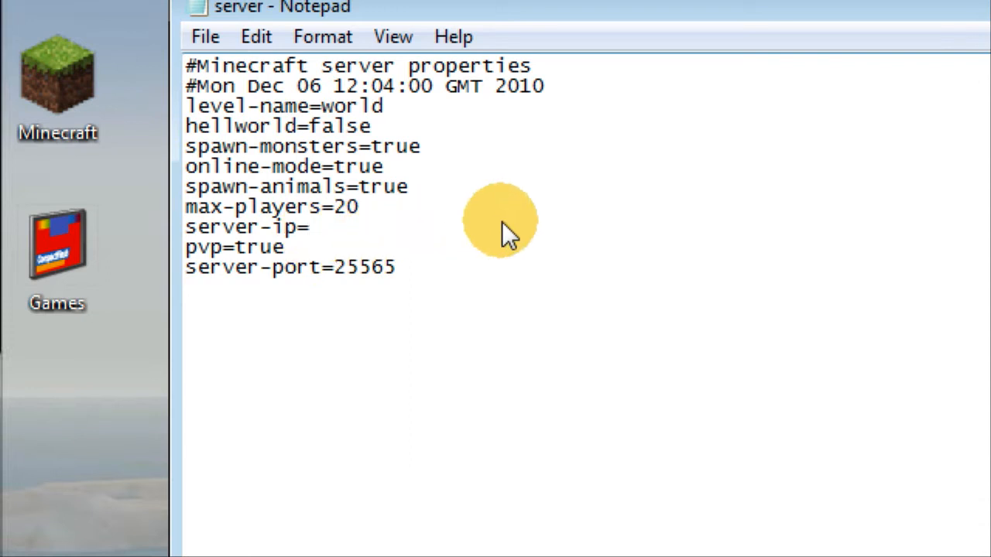
{"action": "mouse_move", "coordinate": [550, 213]}
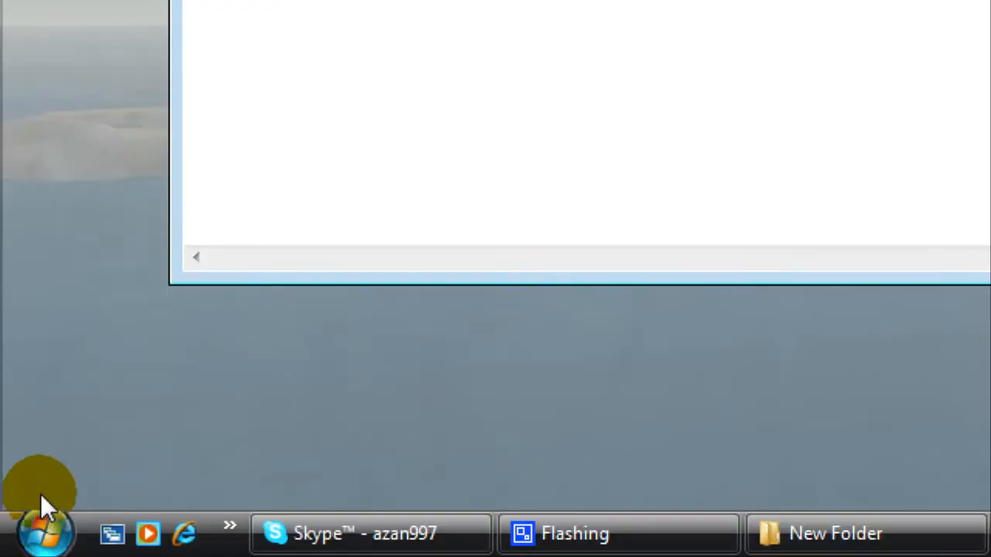
- Search for cmd from the Start menu and launch Command Prompt
{"action": "left_click", "coordinate": [44, 532]}
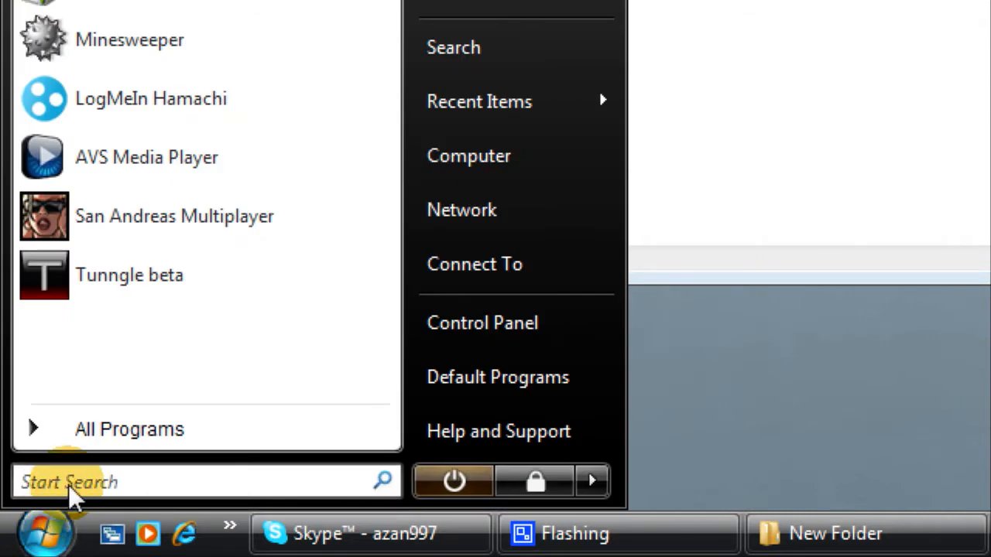
{"action": "type", "text": "cmd"}
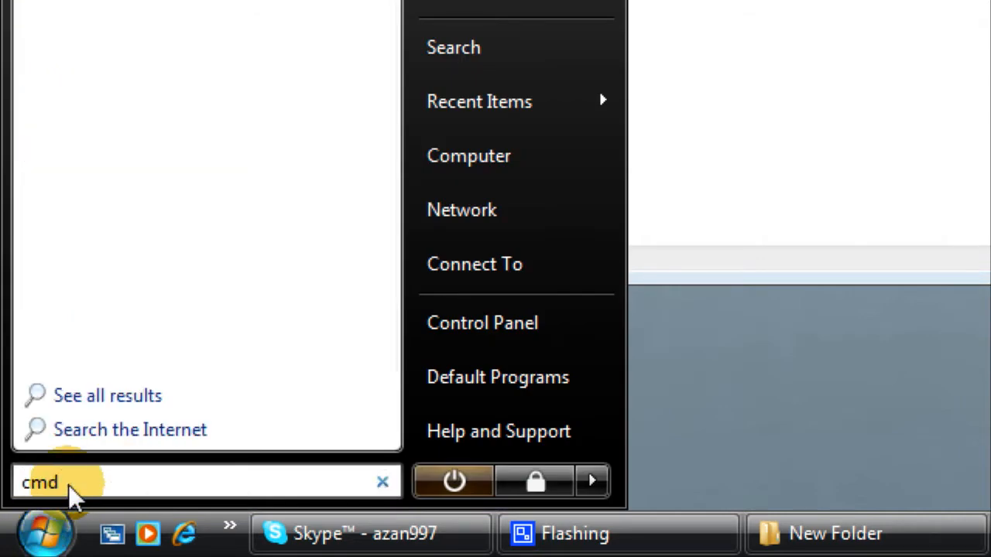
{"action": "type", "text": "cmd"}
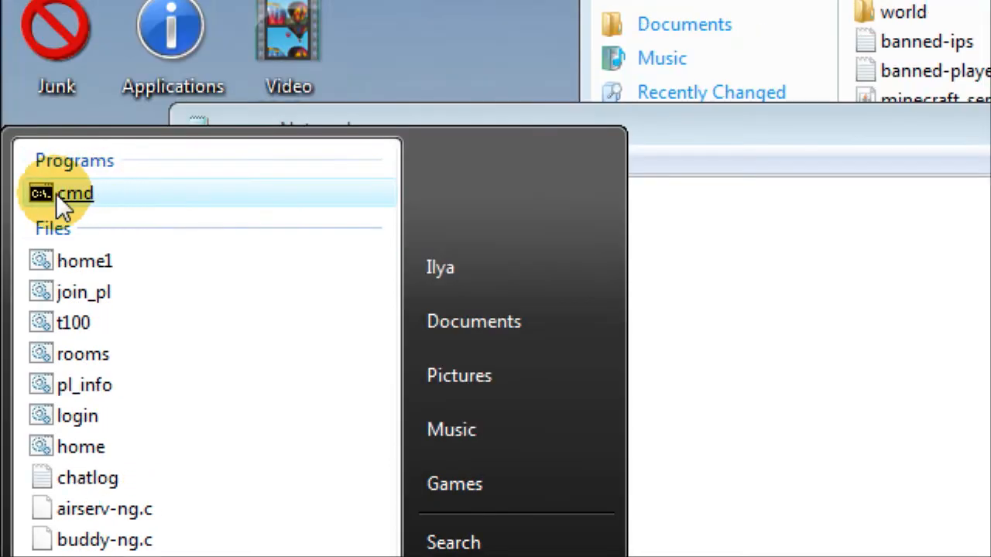
{"action": "mouse_move", "coordinate": [248, 385]}
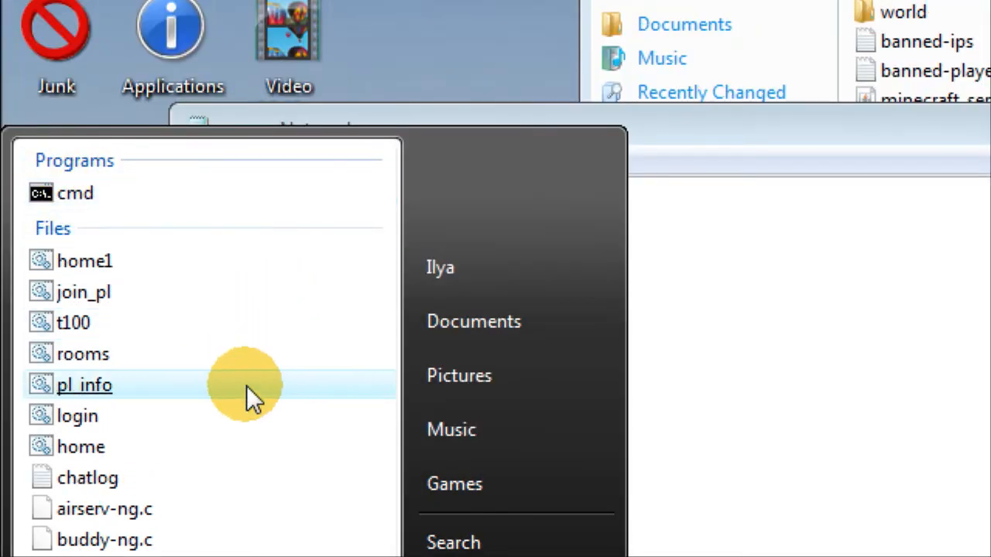
{"action": "mouse_move", "coordinate": [92, 194]}
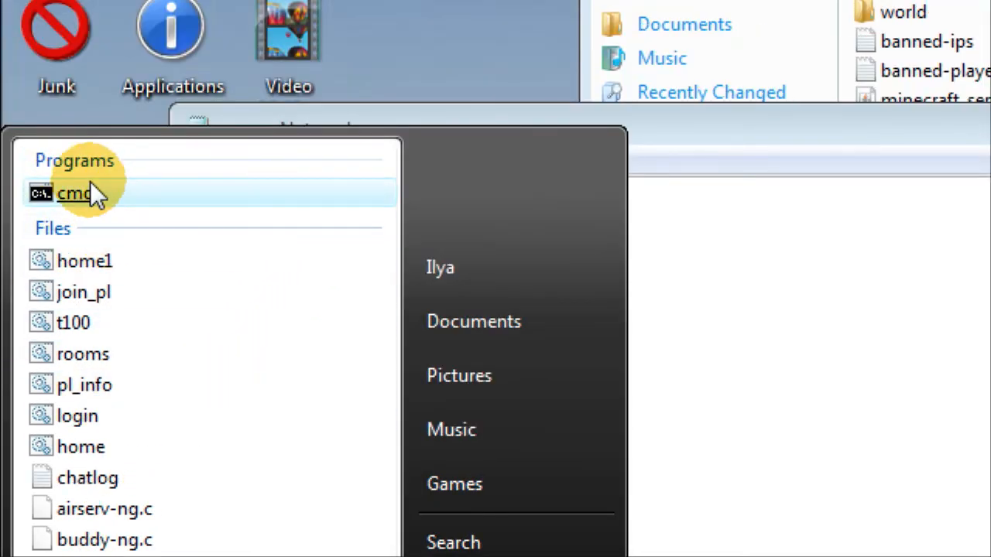
{"action": "left_click", "coordinate": [74, 193]}
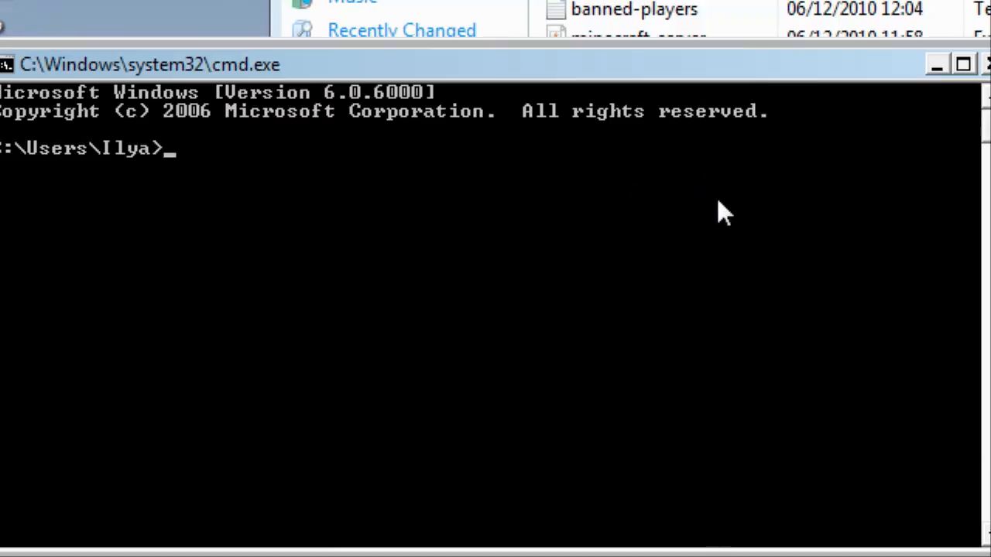
- Run ipconfig to show the IPv4 address 192.168.1.80, and move the window left
{"action": "type", "text": "ip"}
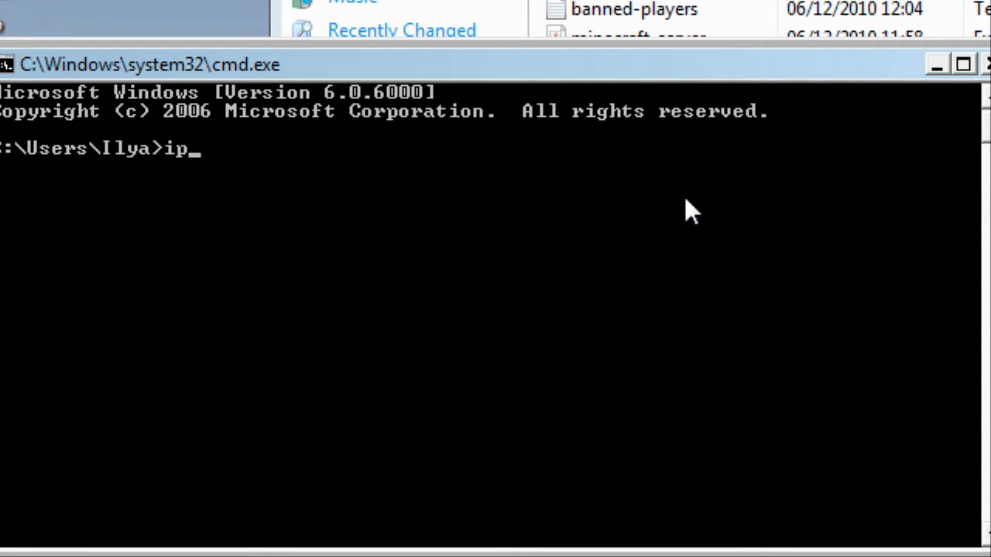
{"action": "type", "text": "config"}
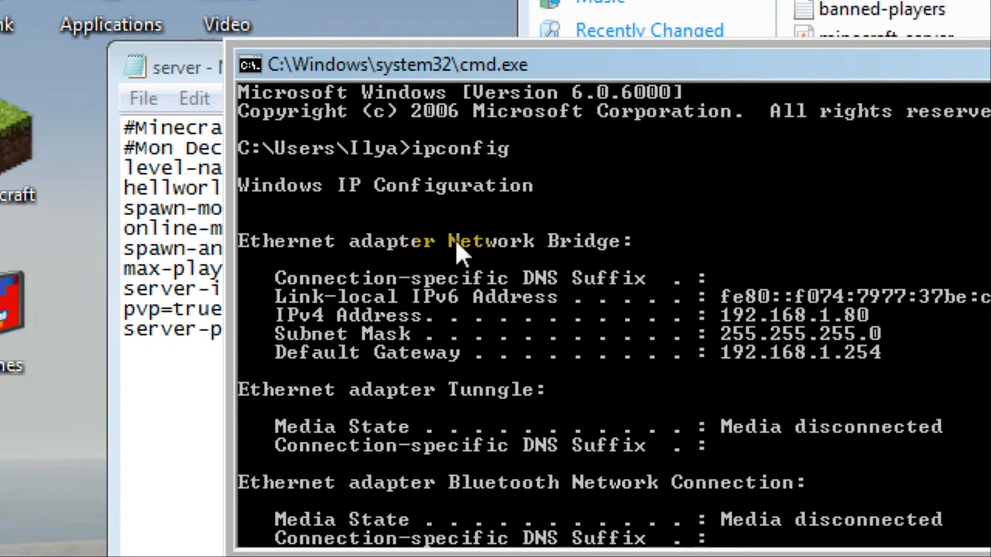
{"action": "mouse_move", "coordinate": [283, 333]}
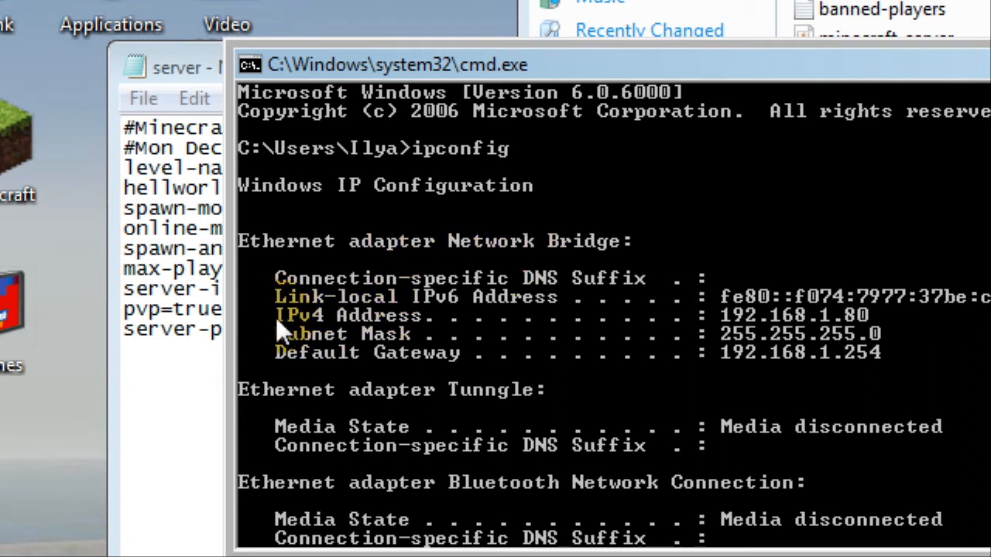
{"action": "mouse_move", "coordinate": [318, 329]}
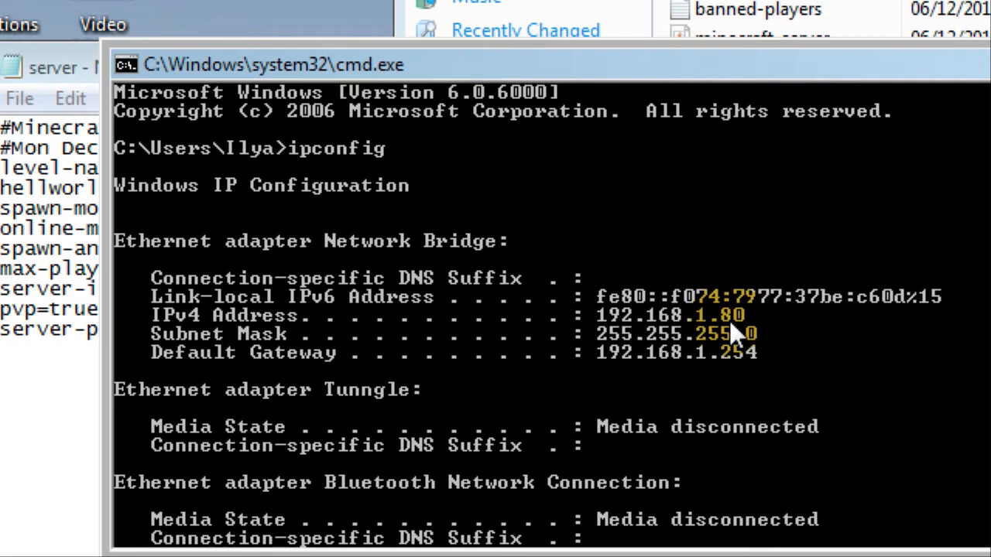
{"action": "left_click_drag", "start_coordinate": [270, 64], "coordinate": [445, 188]}
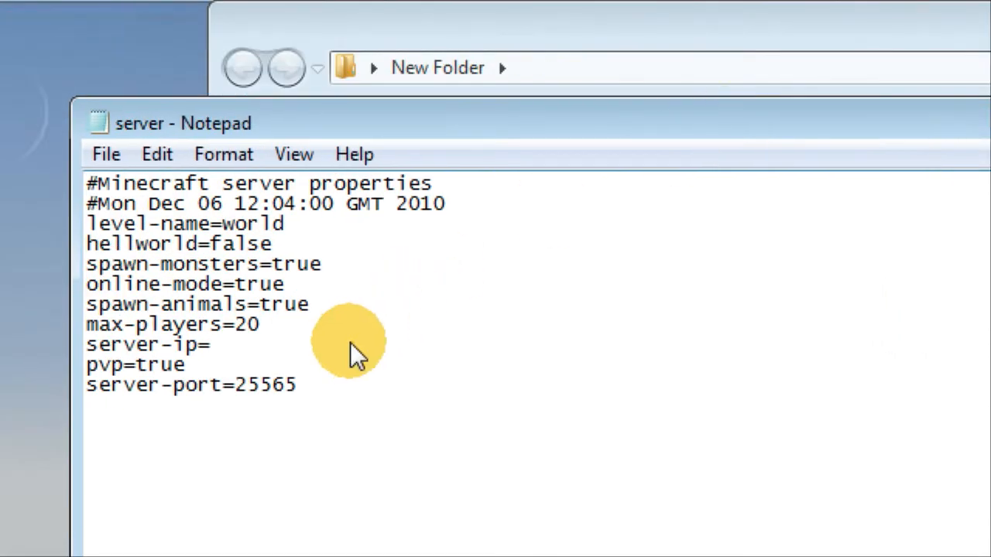
- Set server-ip=192.168.1.80 in server.properties and save the change when closing Notepad
{"action": "type", "text": "192"}
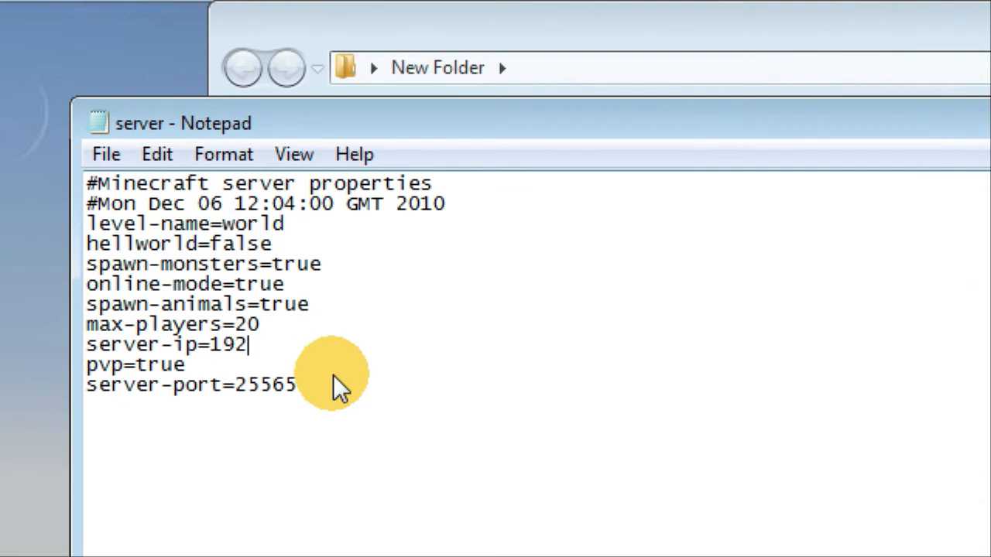
{"action": "type", "text": ".168"}
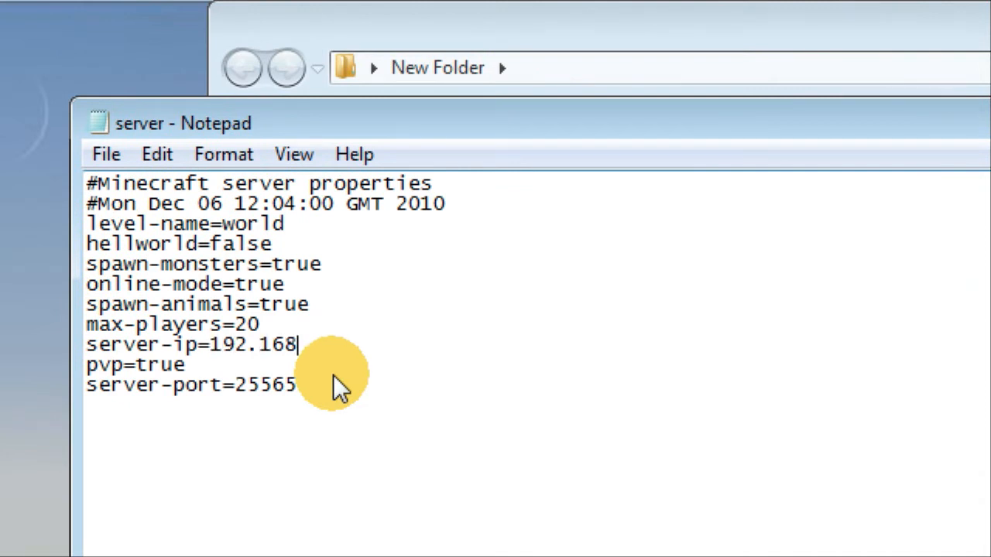
{"action": "type", "text": ".1.80"}
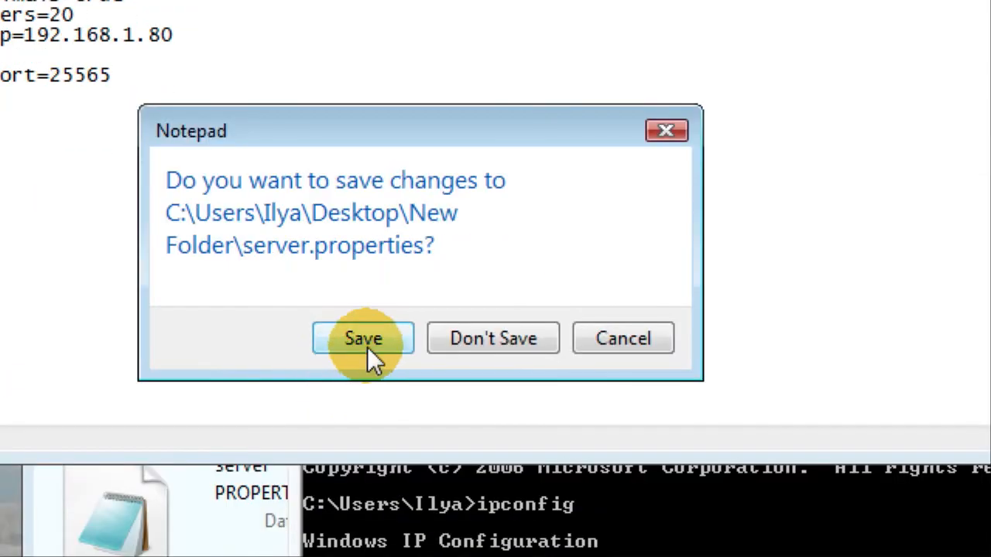
{"action": "left_click", "coordinate": [362, 339]}
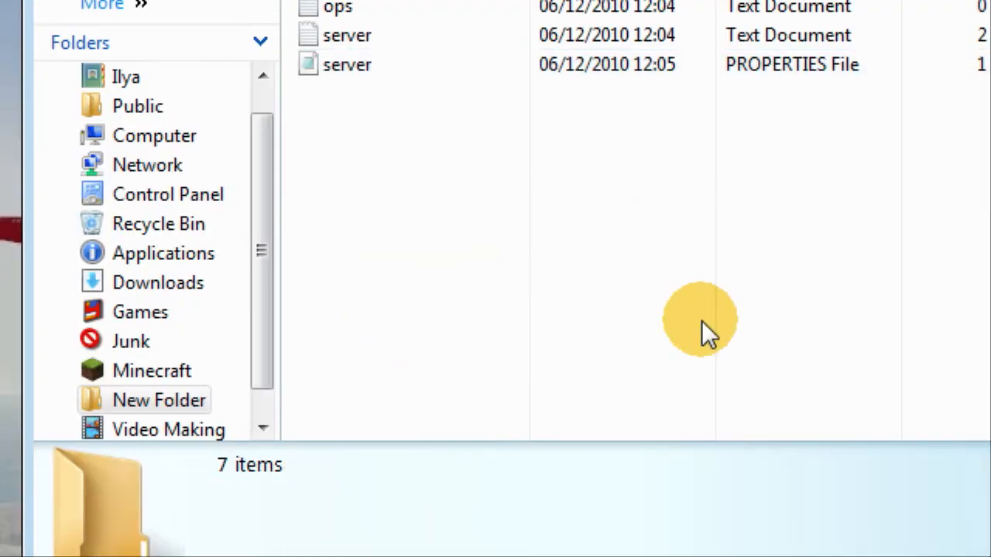
- Create a new text document in New Folder and name it minecraft
{"action": "left_click", "coordinate": [530, 196]}
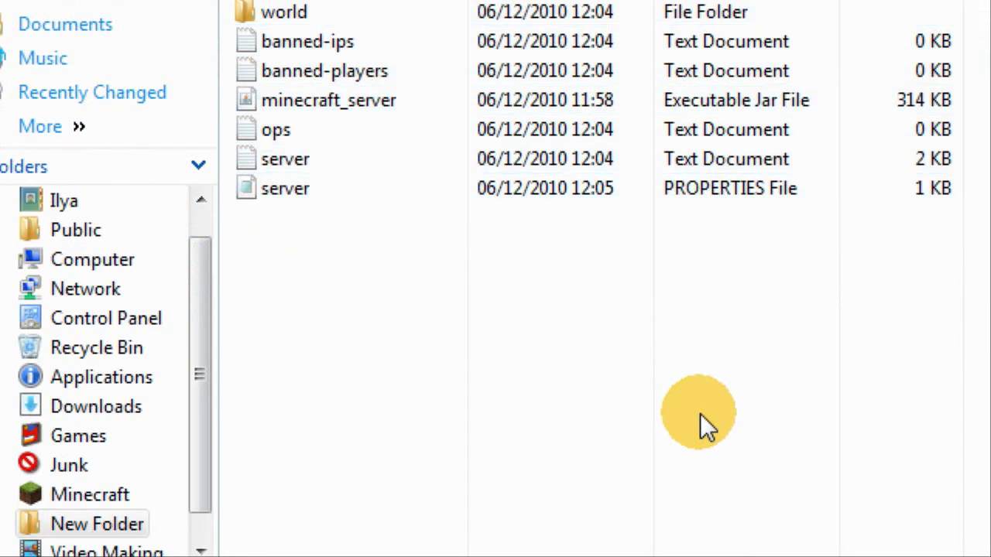
{"action": "mouse_move", "coordinate": [398, 337]}
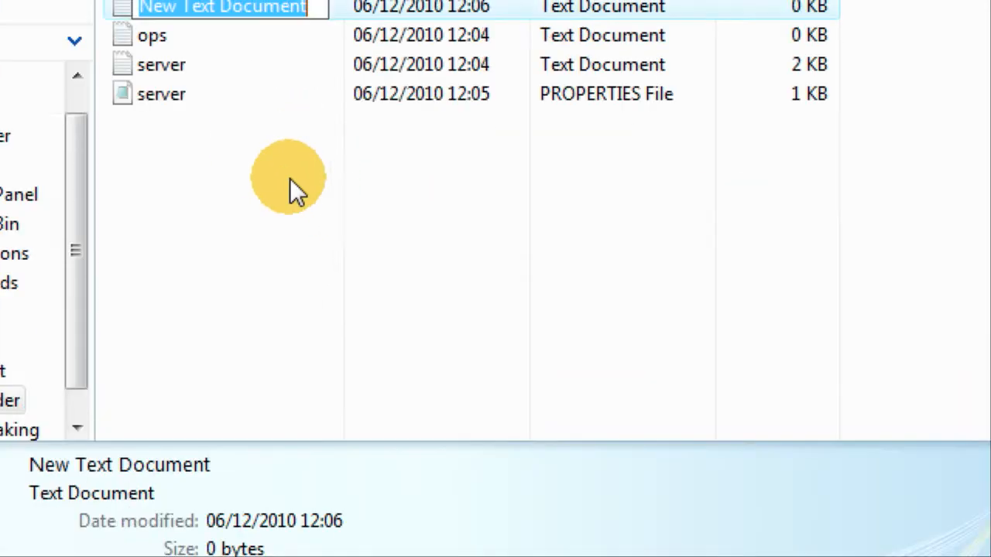
{"action": "type", "text": "na"}
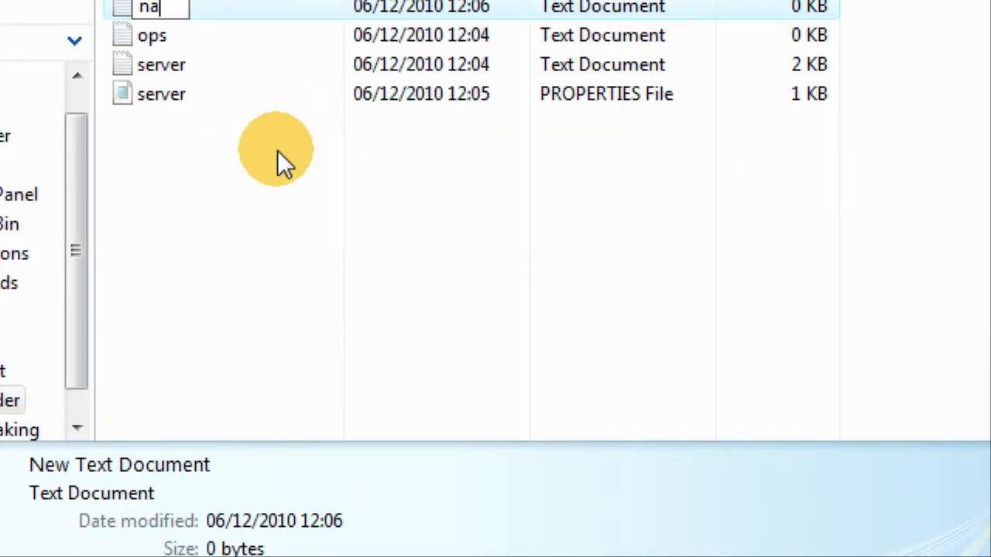
{"action": "type", "text": "minerc"}
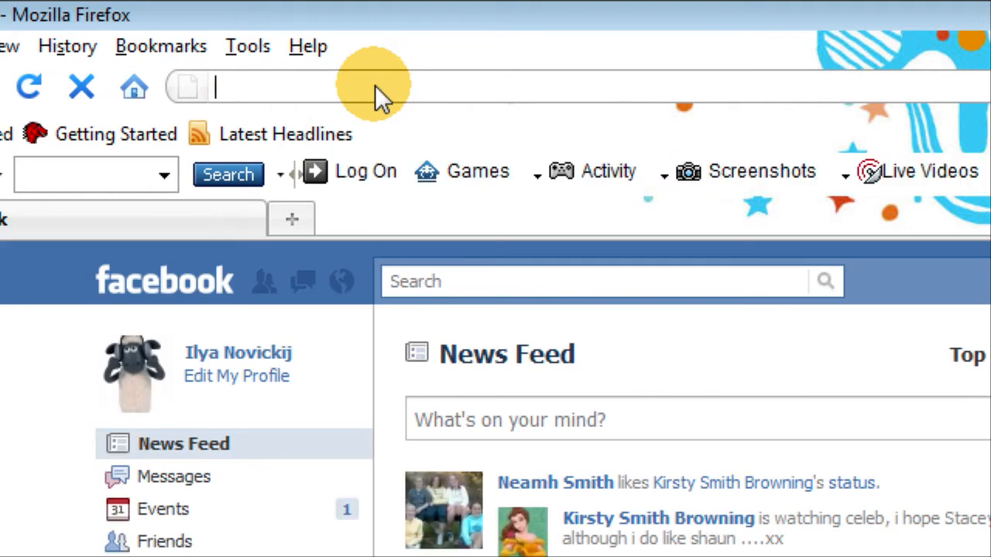
- Select the java launch command on minecraft.net's download page and return to New Folder
{"action": "type", "text": "http://minecraft.net/"}
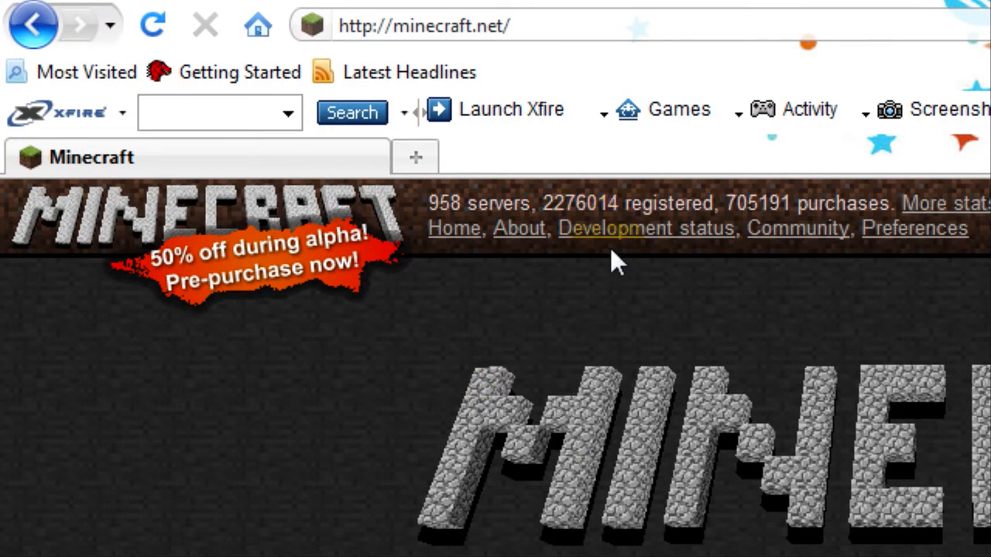
{"action": "scroll", "scroll_direction": "down", "scroll_amount": 3}
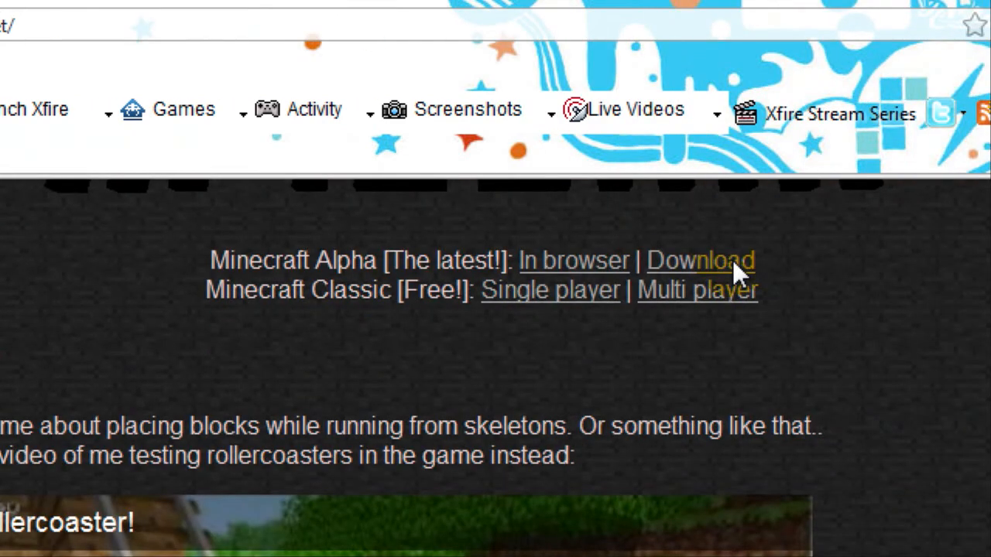
{"action": "scroll", "scroll_direction": "down", "scroll_amount": 3}
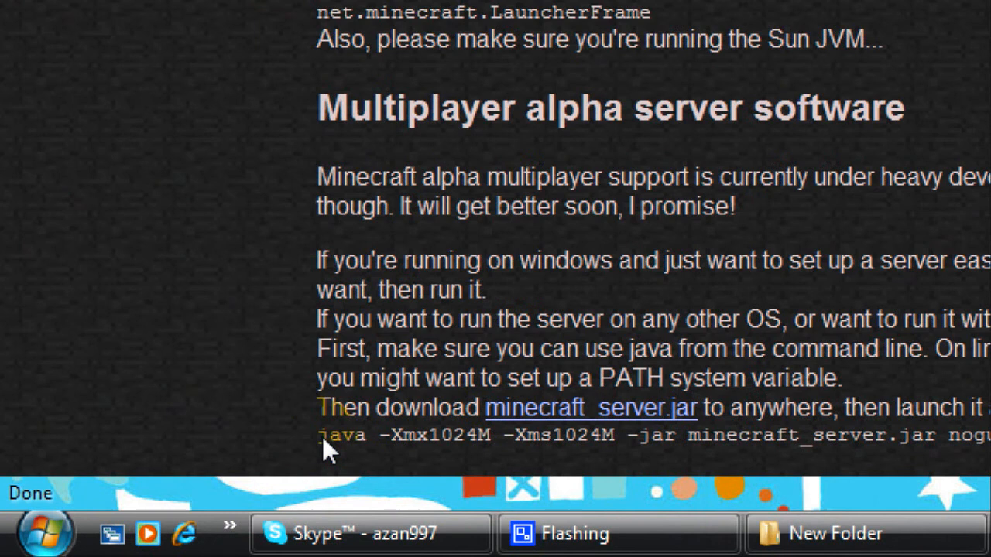
{"action": "left_click_drag", "start_coordinate": [321, 435], "coordinate": [612, 435]}
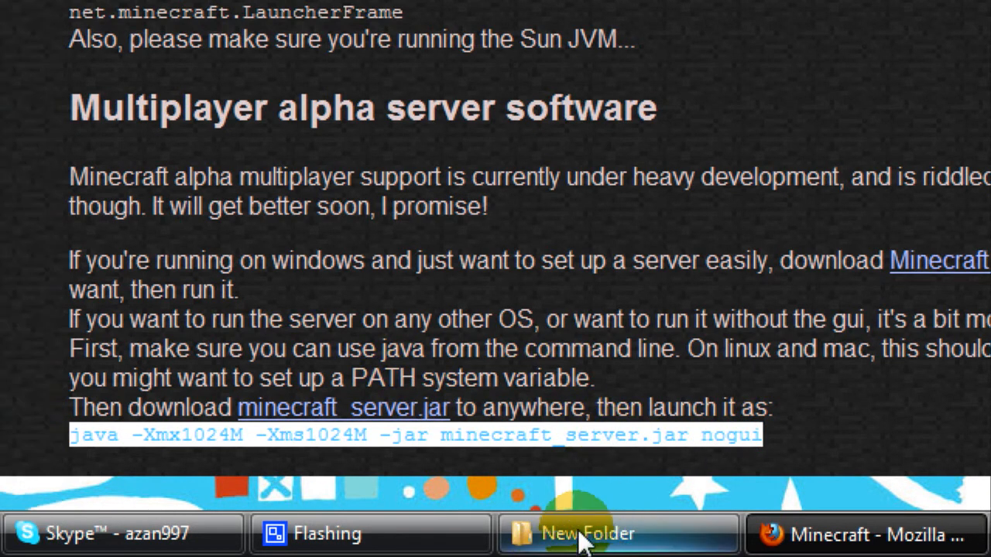
{"action": "left_click", "coordinate": [586, 533]}
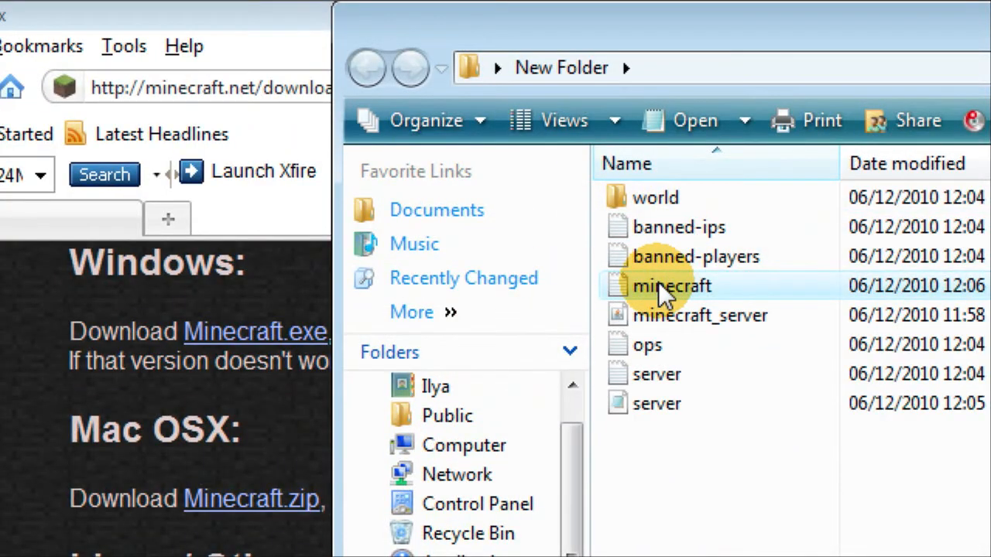
- Put 'java -Xmx1024M -Xms1024M -jar minecraft_server.jar nogui' in the minecraft file, saved as minecraft.bat
{"action": "double_click", "coordinate": [670, 286]}
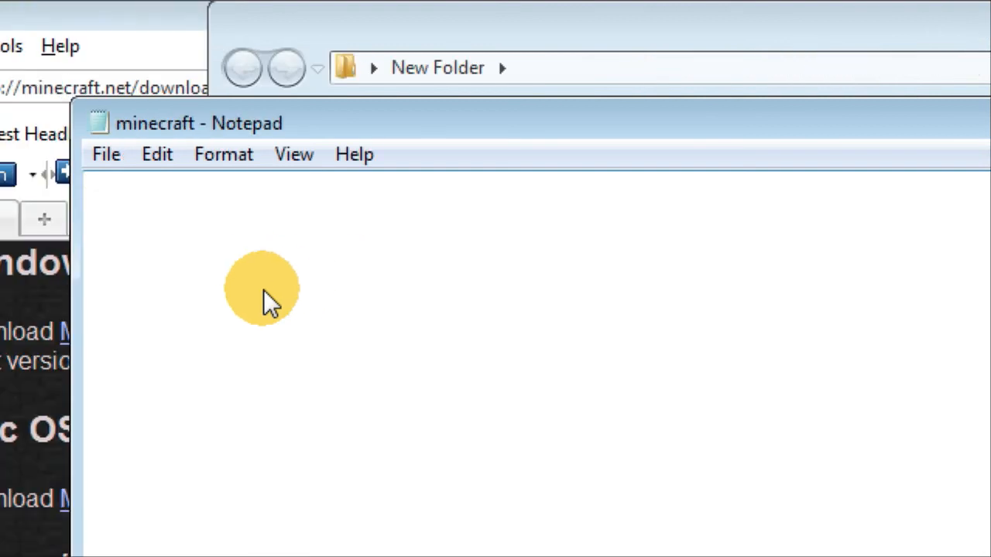
{"action": "type", "text": "java -Xmx1024M -Xms1024M -jar minecraft_server.jar nogui"}
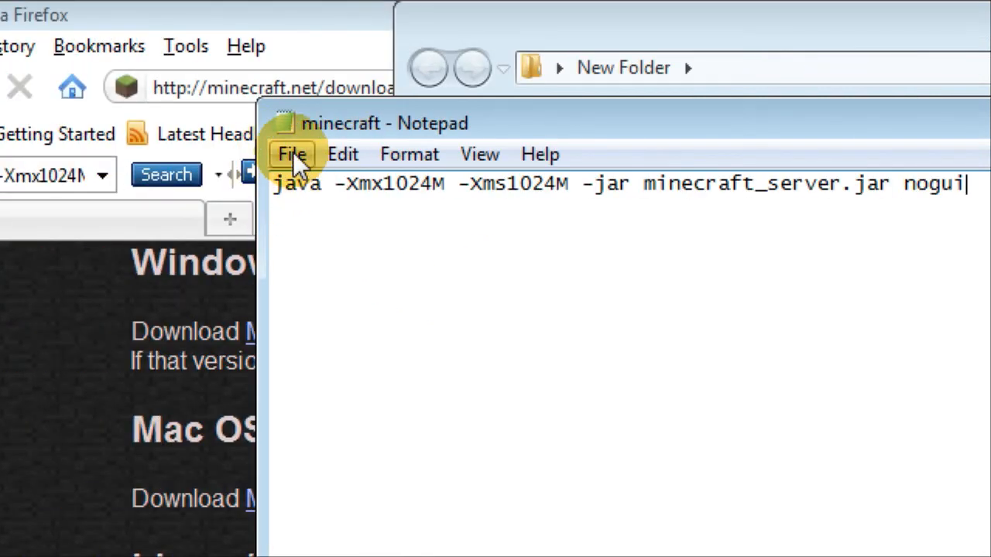
{"action": "left_click", "coordinate": [292, 154]}
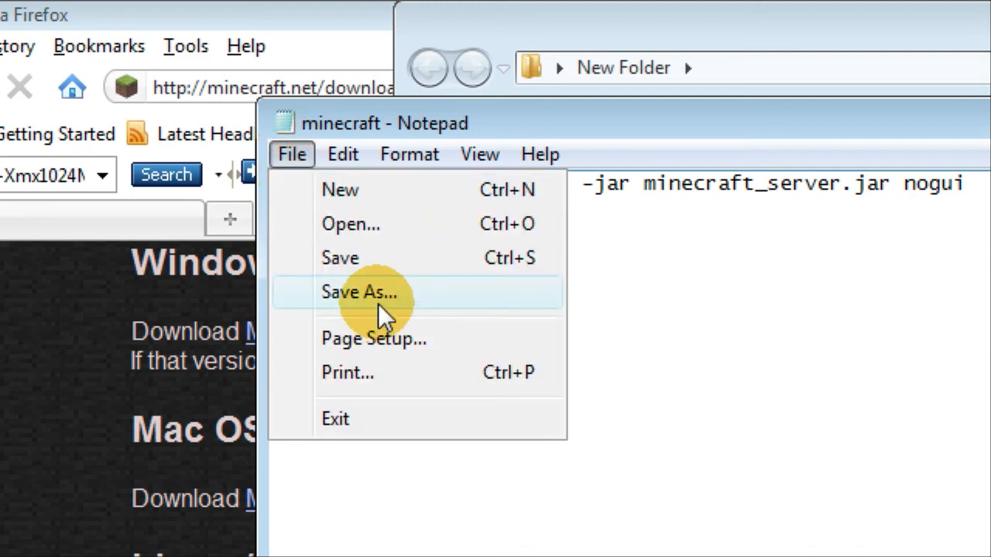
{"action": "left_click", "coordinate": [358, 291]}
{"action": "type", "text": "minecraft.ba"}
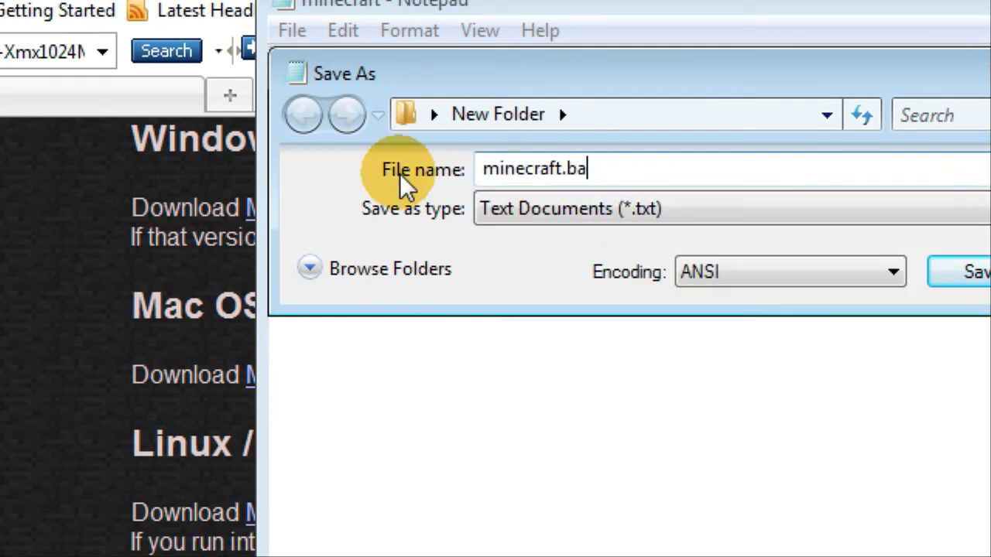
{"action": "type", "text": "t"}
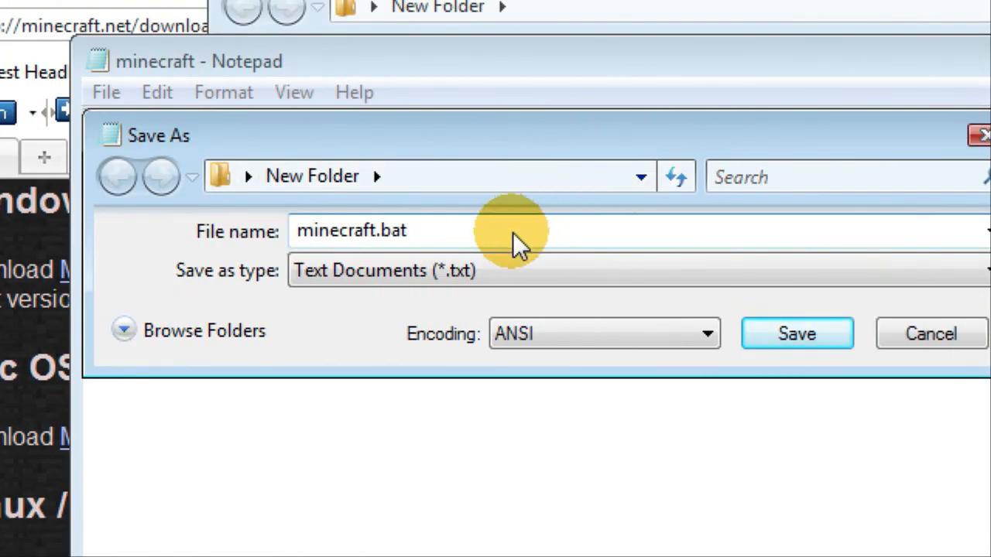
{"action": "left_click", "coordinate": [795, 332]}
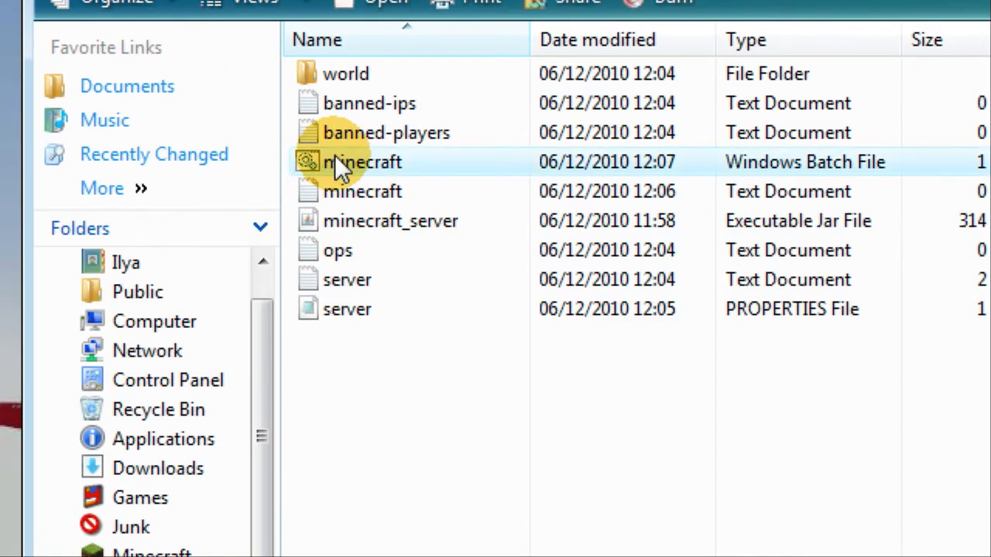
- Launch minecraft.bat and let the server prepare the spawn area until it reports Done
{"action": "double_click", "coordinate": [362, 161]}
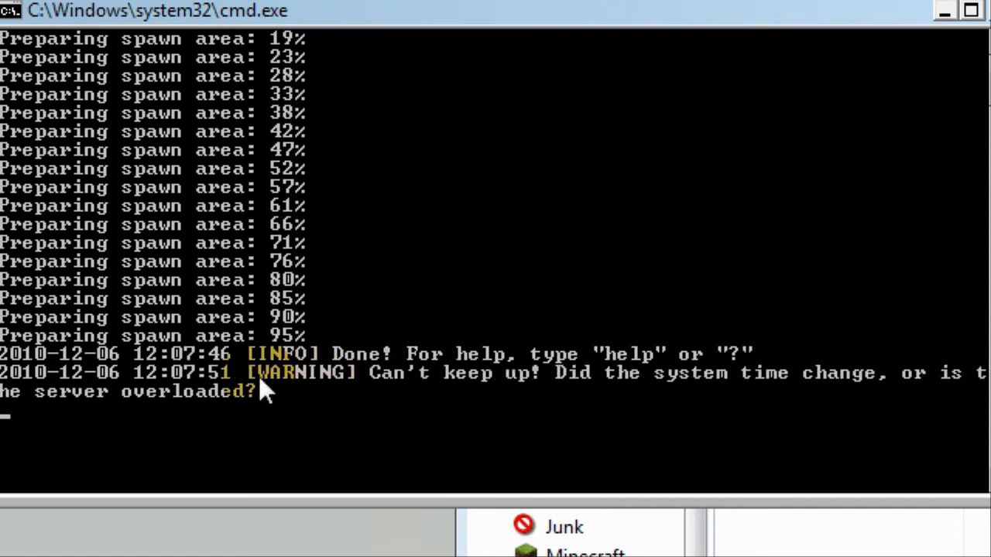
{"action": "mouse_move", "coordinate": [607, 398]}
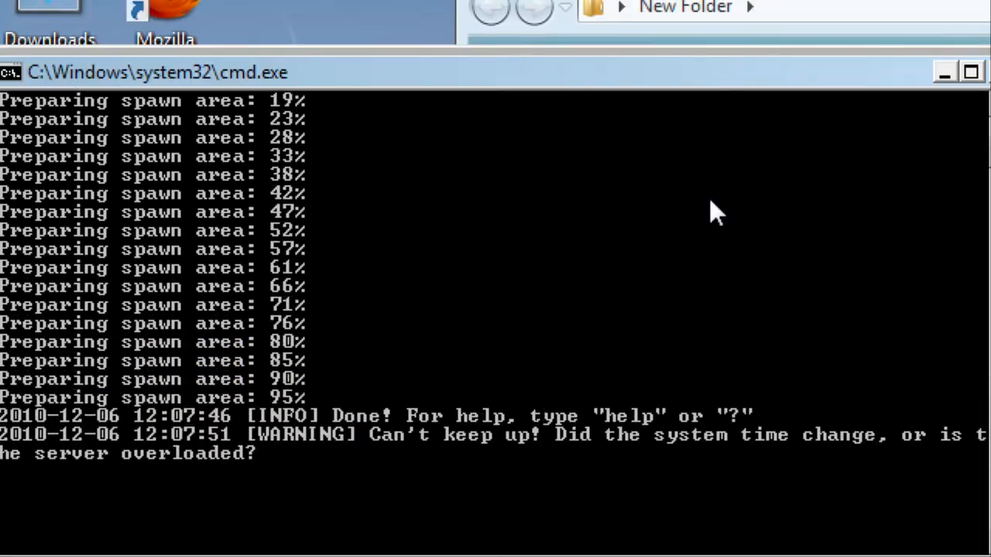
{"action": "mouse_move", "coordinate": [666, 329]}
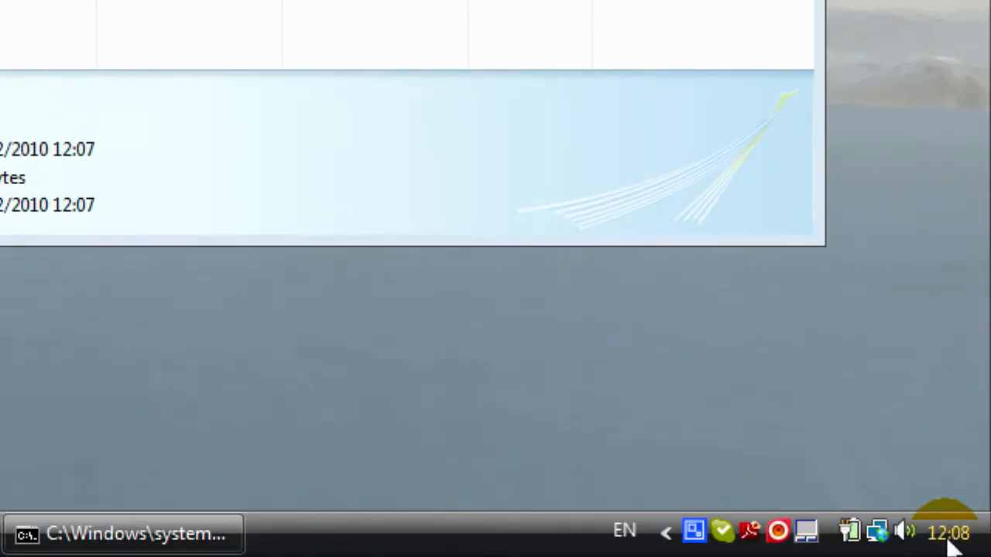
- Open Task Manager from the taskbar, then the Internet Time server settings
{"action": "right_click", "coordinate": [953, 533]}
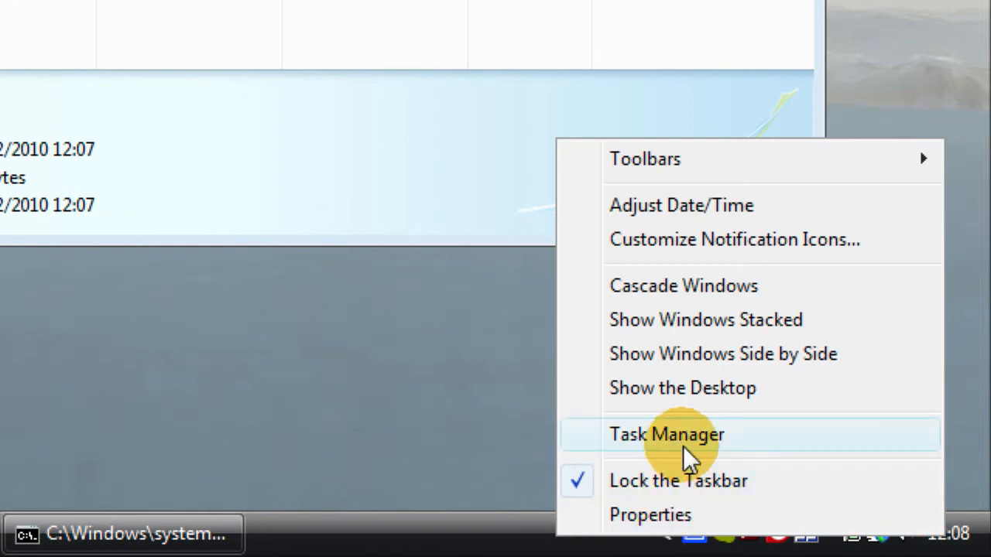
{"action": "left_click", "coordinate": [667, 434]}
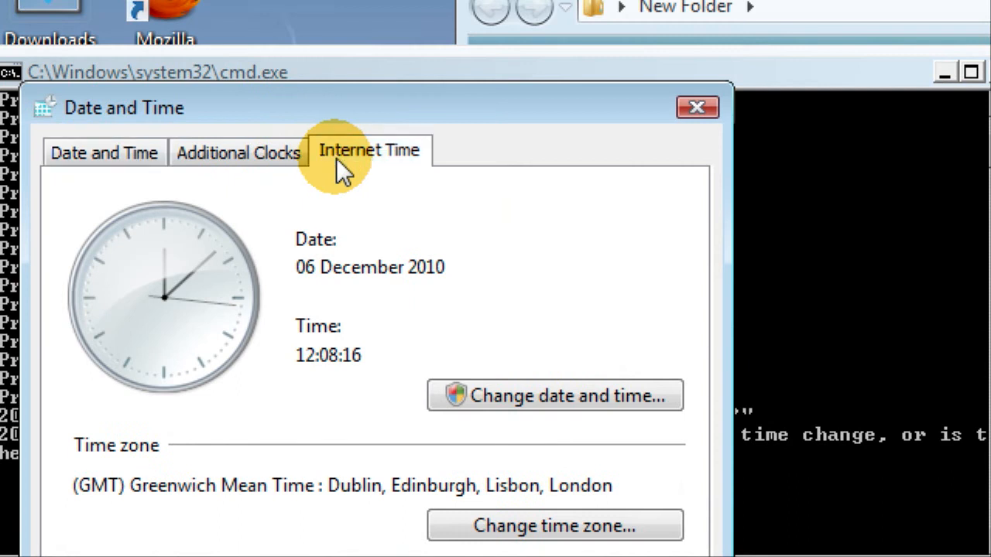
{"action": "left_click", "coordinate": [369, 149]}
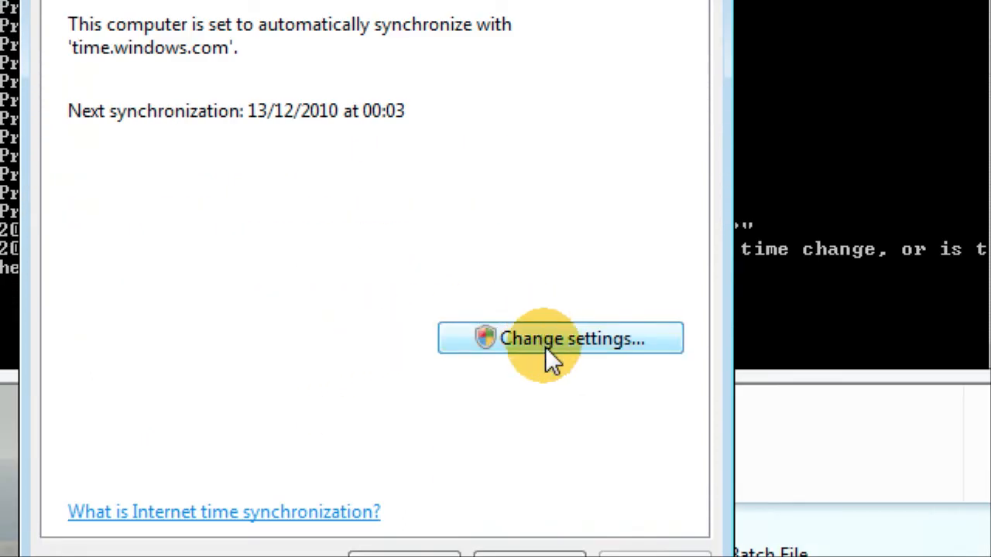
{"action": "left_click", "coordinate": [560, 338]}
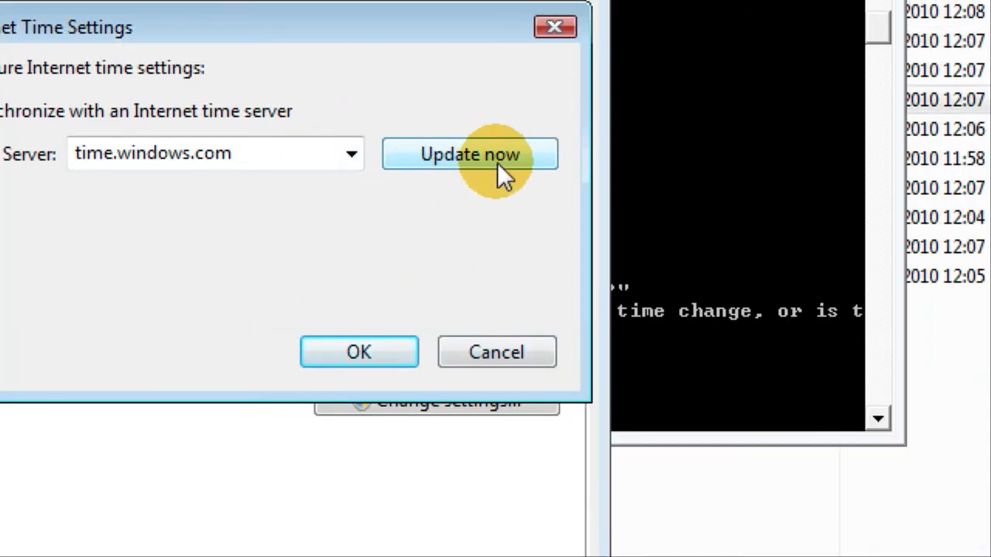
- Sync the clock with time.windows.com and close both time dialogs
{"action": "left_click", "coordinate": [469, 154]}
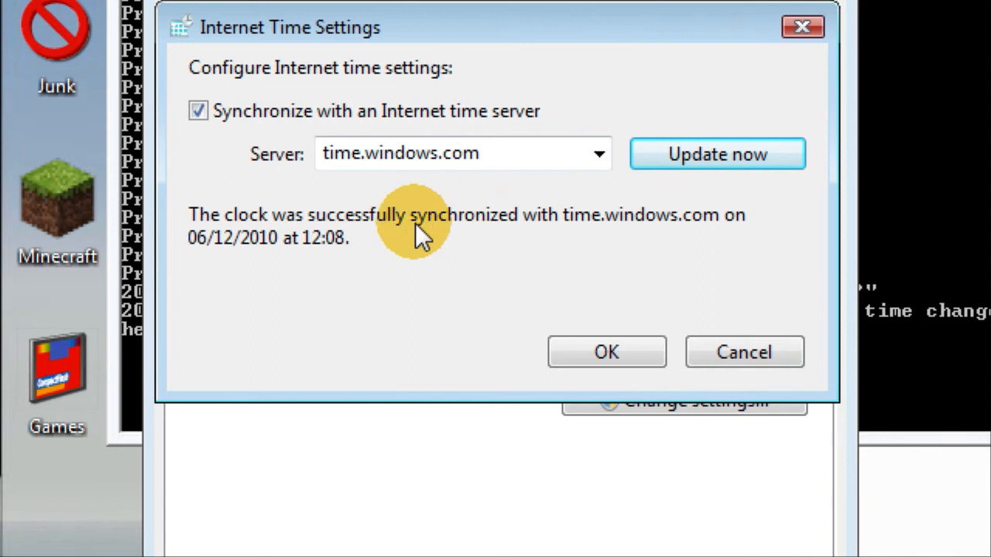
{"action": "mouse_move", "coordinate": [530, 255]}
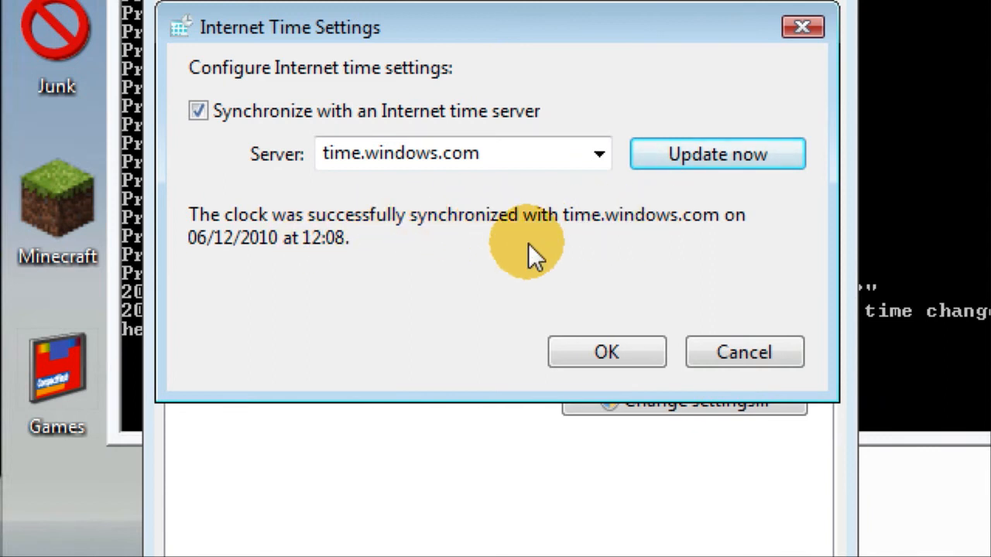
{"action": "left_click", "coordinate": [607, 351]}
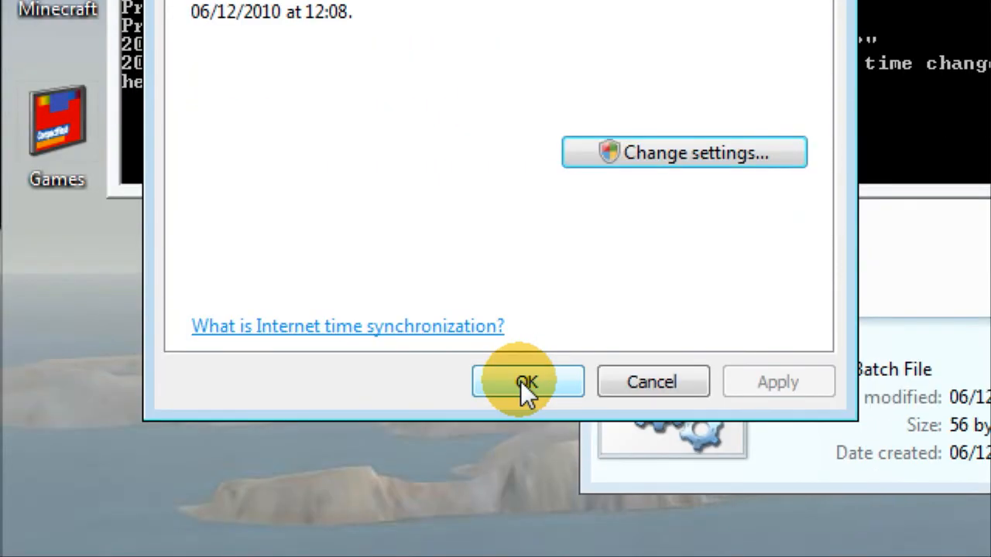
{"action": "left_click", "coordinate": [527, 382]}
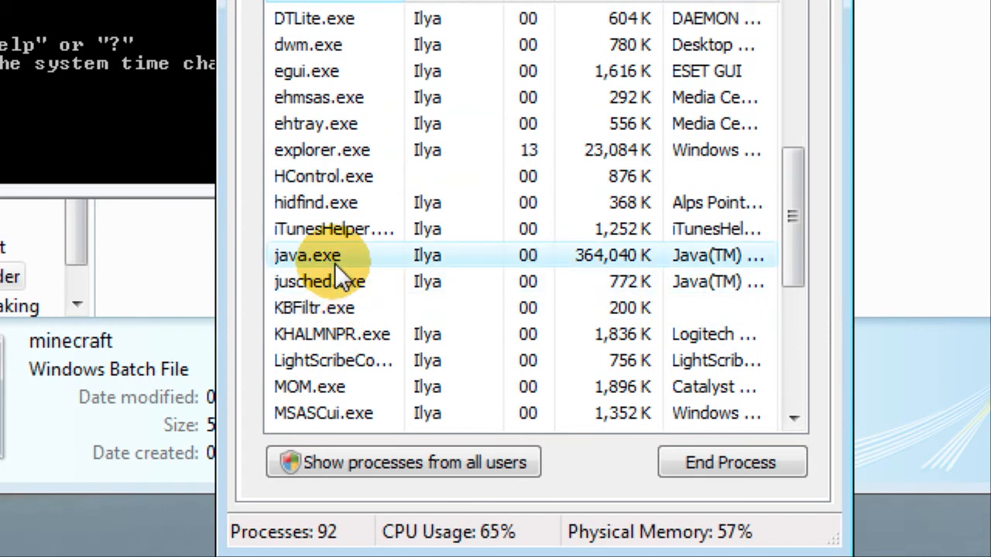
- Keep java.exe's processor affinity on both CPU 0 and CPU 1
{"action": "right_click", "coordinate": [306, 255]}
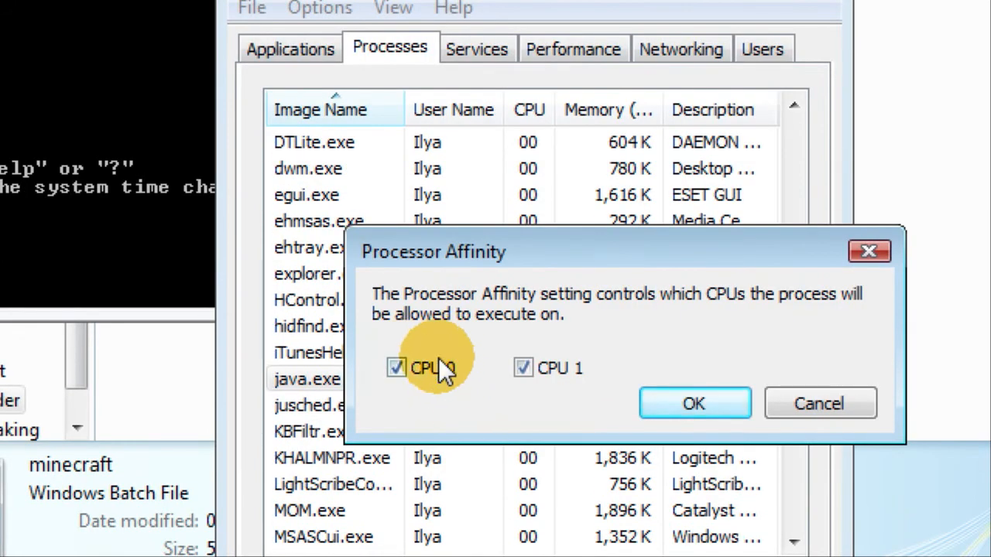
{"action": "left_click", "coordinate": [523, 368]}
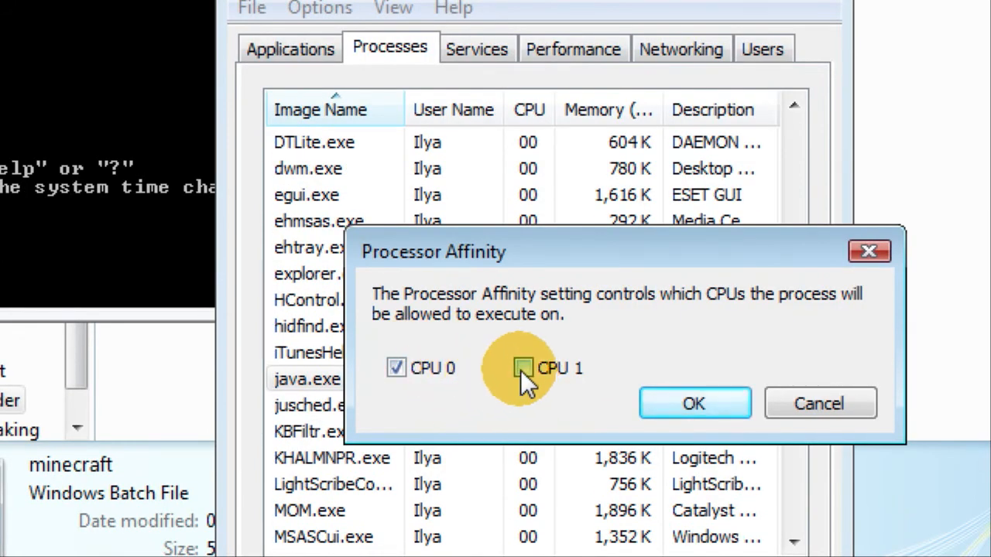
{"action": "left_click", "coordinate": [522, 367]}
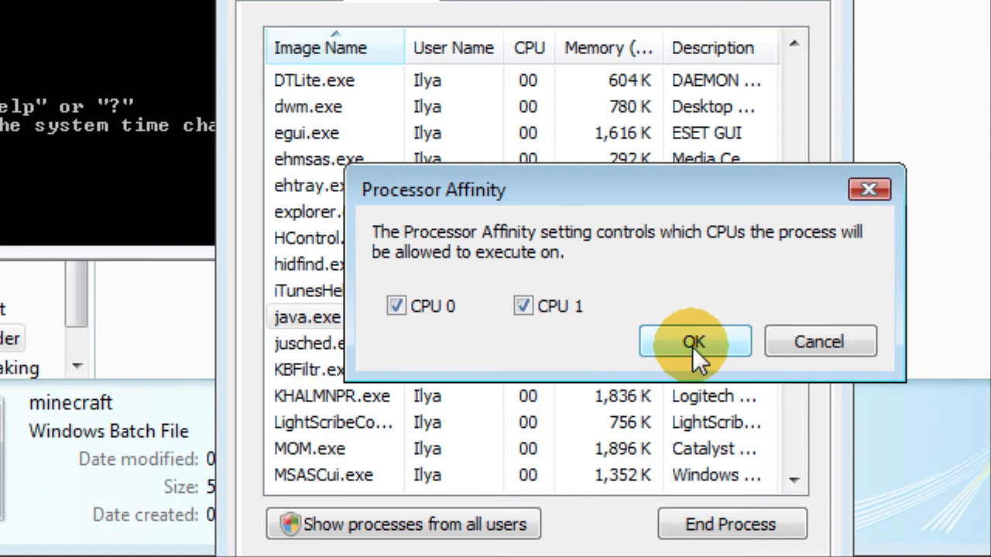
{"action": "left_click", "coordinate": [694, 341]}
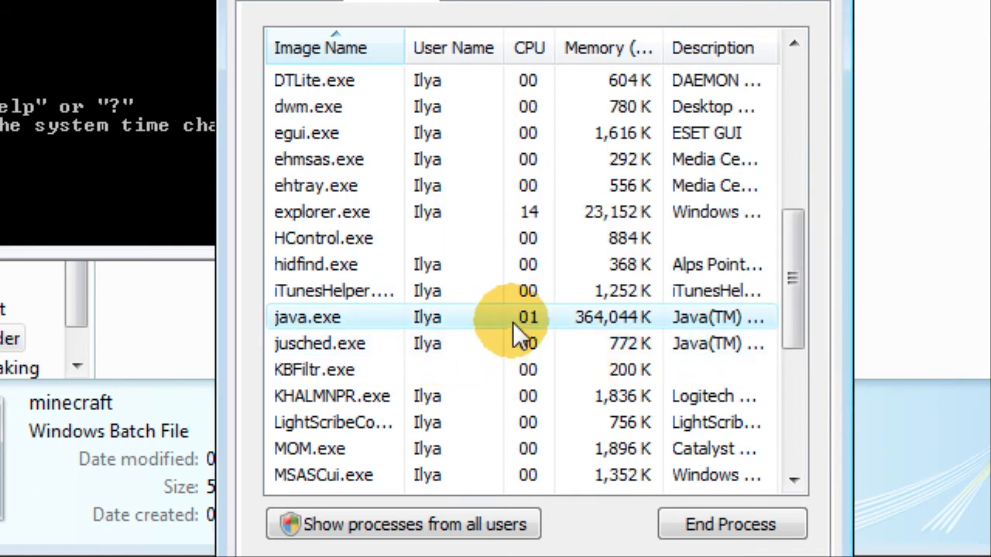
- Set java.exe's priority to Low and close Task Manager
{"action": "right_click", "coordinate": [307, 317]}
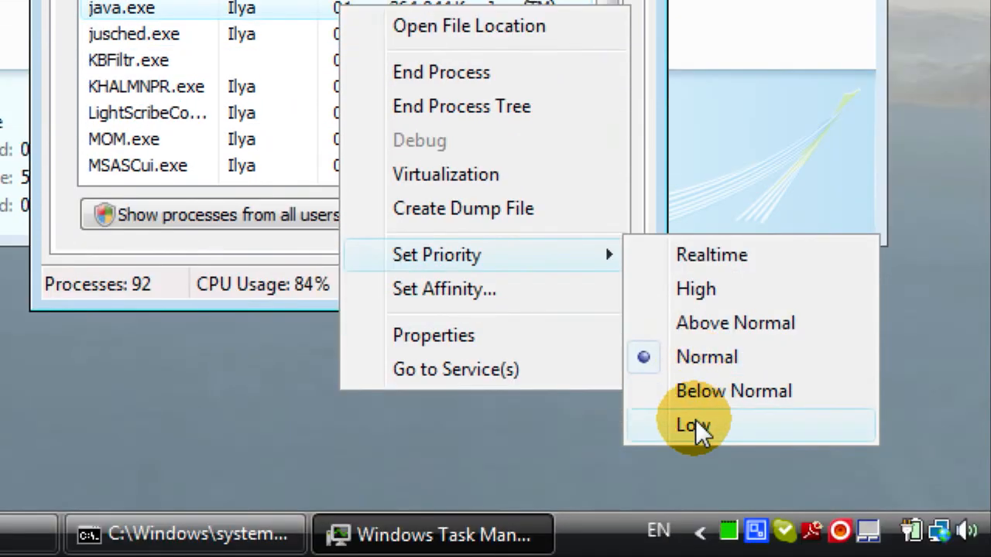
{"action": "left_click", "coordinate": [691, 424]}
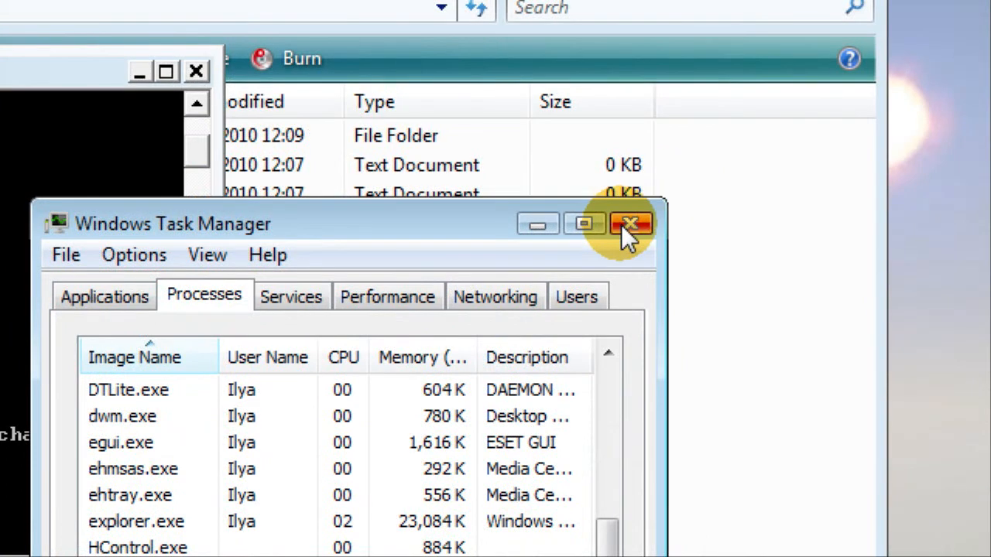
{"action": "left_click", "coordinate": [631, 224]}
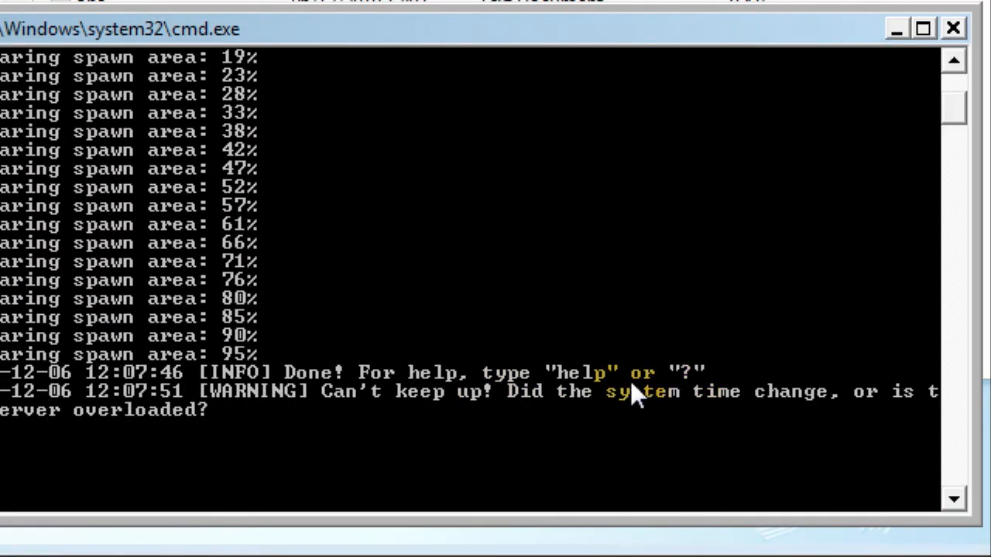
{"action": "mouse_move", "coordinate": [348, 379]}
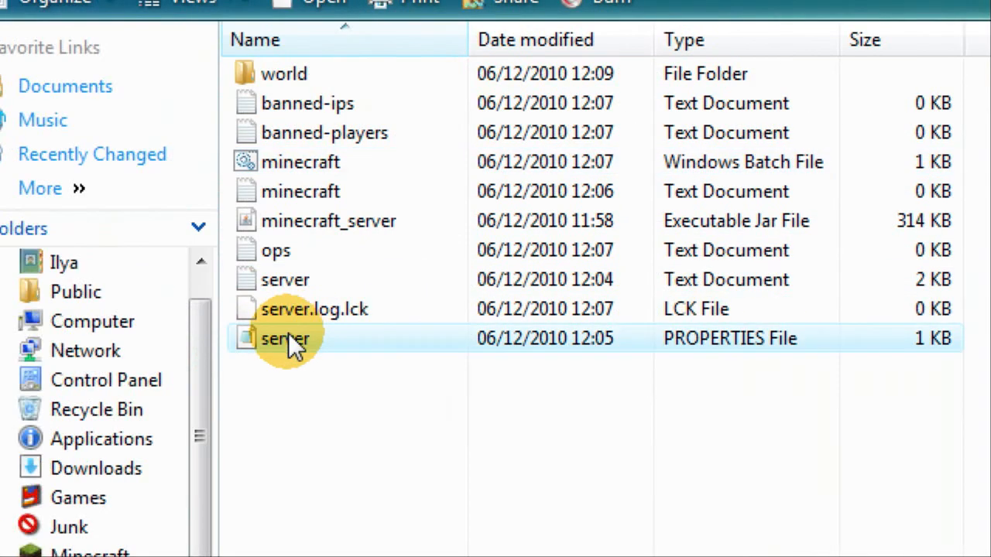
- Open server.properties in Notepad and select the server port value 25565
{"action": "double_click", "coordinate": [284, 338]}
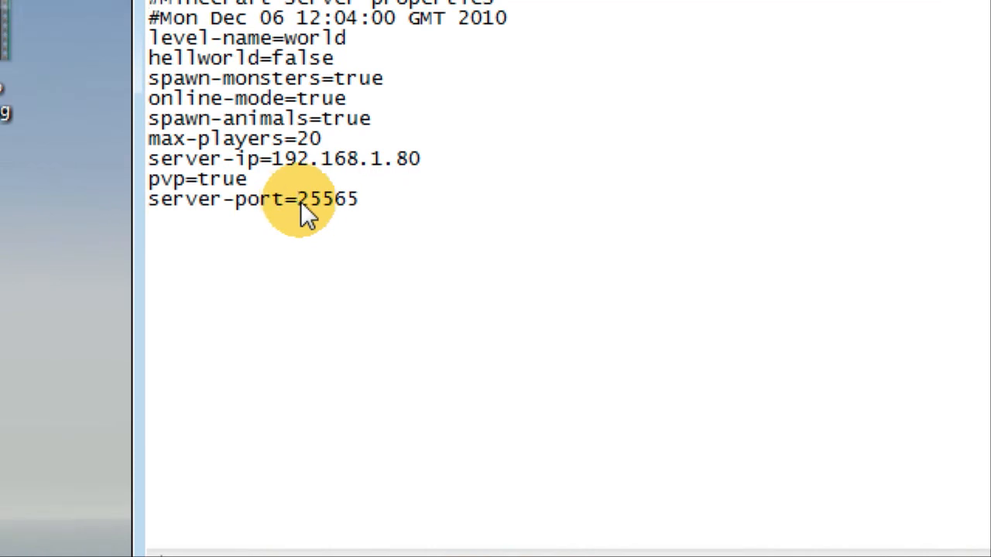
{"action": "mouse_move", "coordinate": [367, 209]}
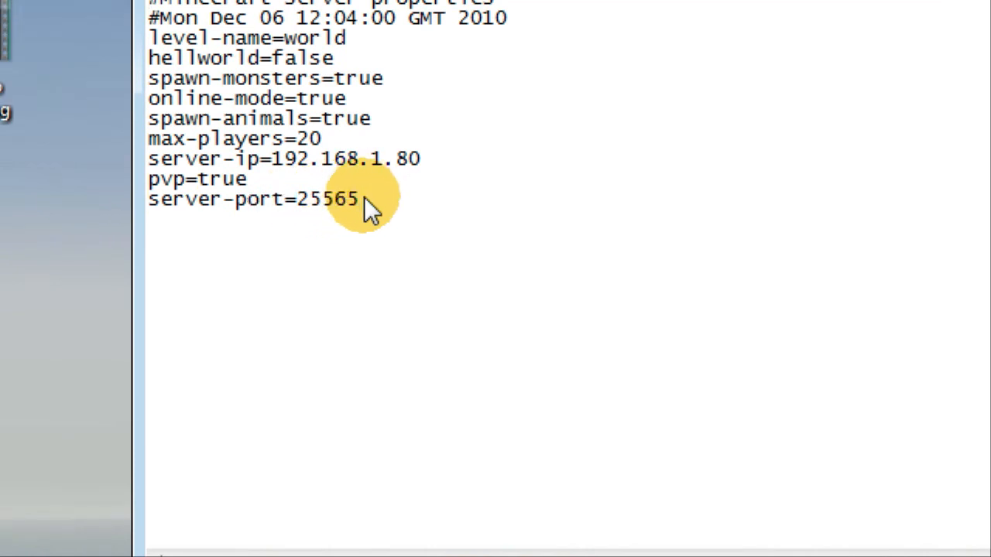
{"action": "double_click", "coordinate": [325, 199]}
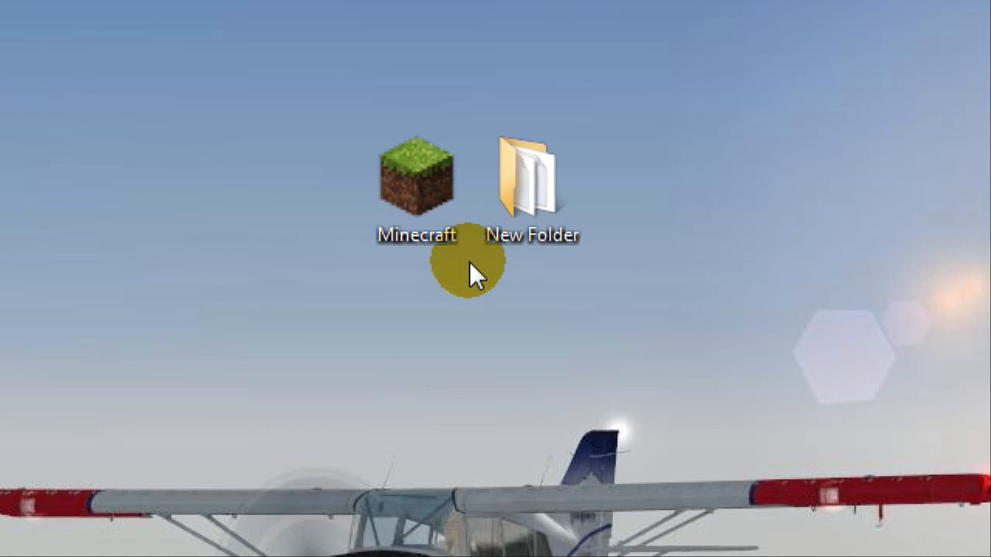
- Reopen server.properties from the server folder and select the port value 25565
{"action": "left_click", "coordinate": [531, 186]}
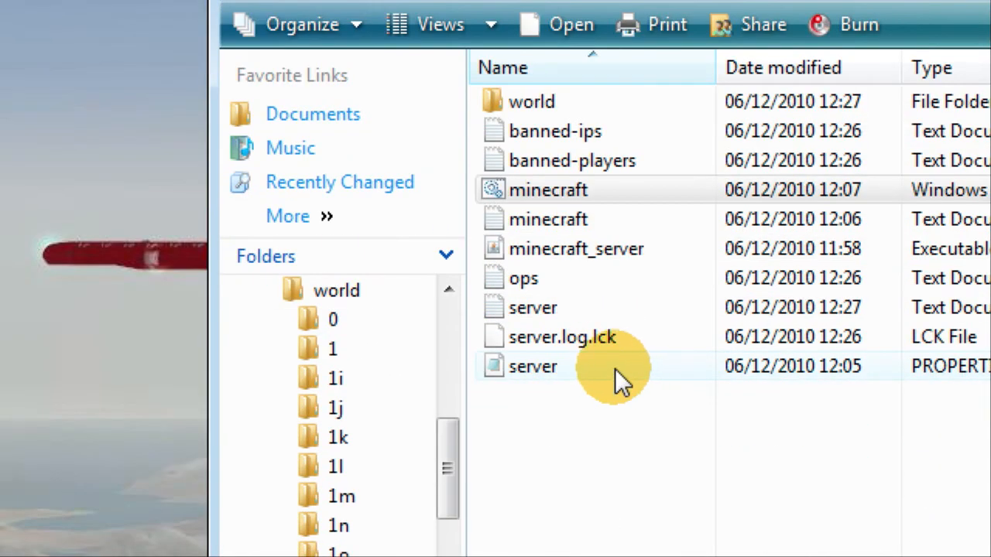
{"action": "double_click", "coordinate": [533, 366]}
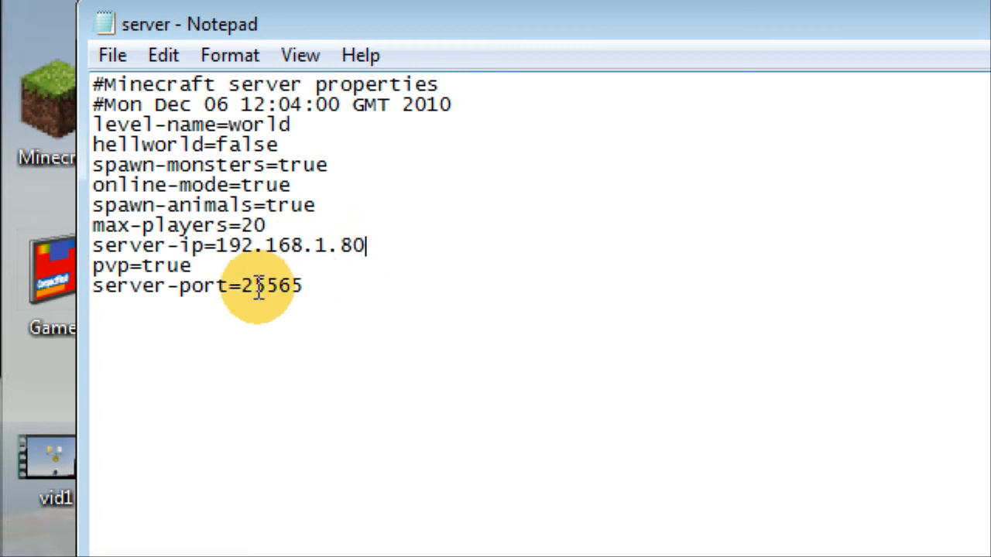
{"action": "double_click", "coordinate": [271, 285]}
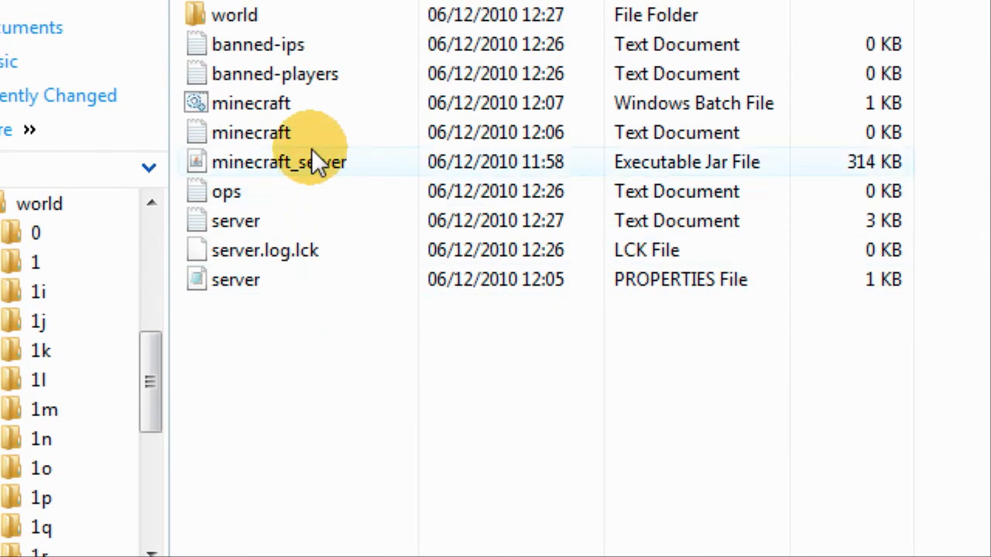
- Bring the Explorer server folder with the minecraft launcher back to front
{"action": "left_click", "coordinate": [279, 162]}
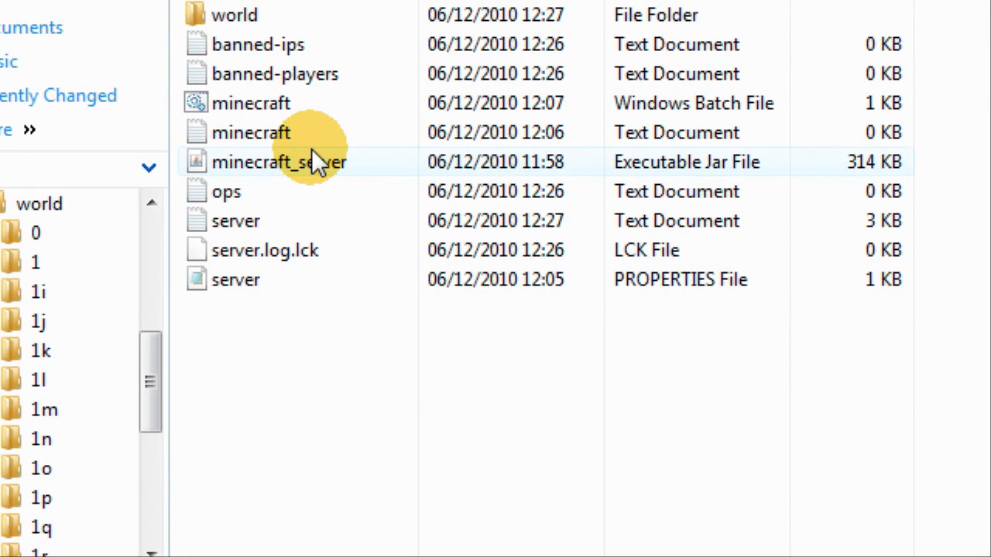